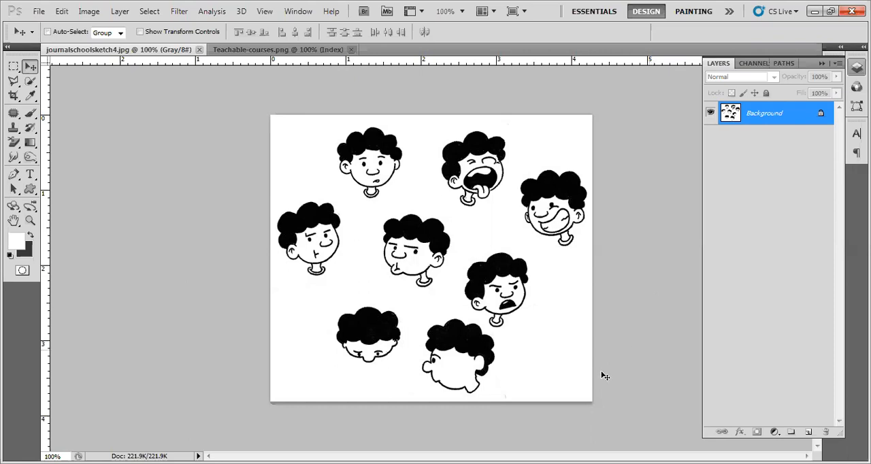
pyautogui.moveTo(590, 412)
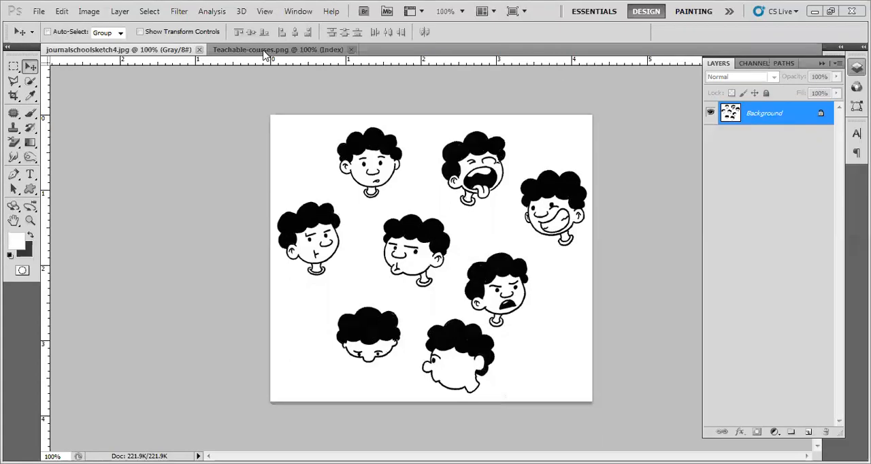
# - Switch to the other open cartoon-heads illustration document
pyautogui.click(284, 49)
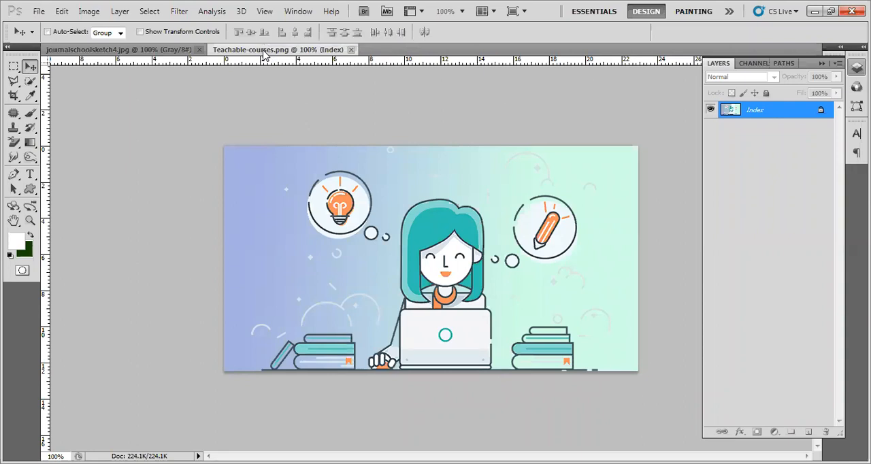
pyautogui.moveTo(269, 57)
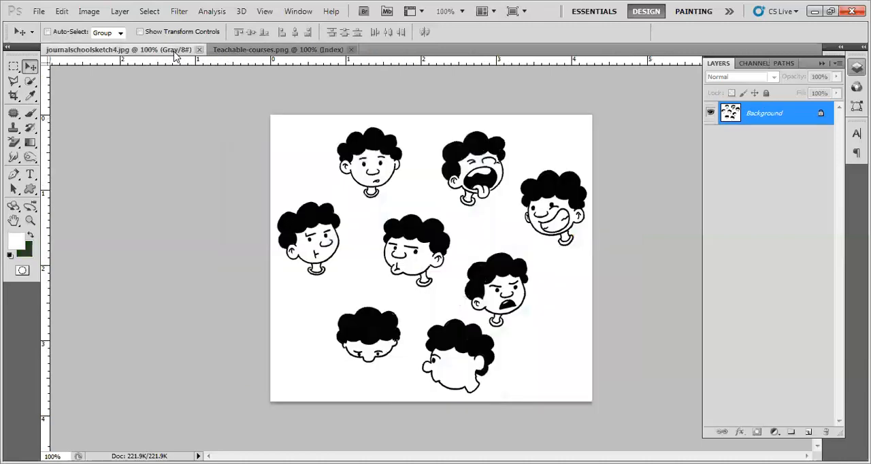
pyautogui.moveTo(362, 256)
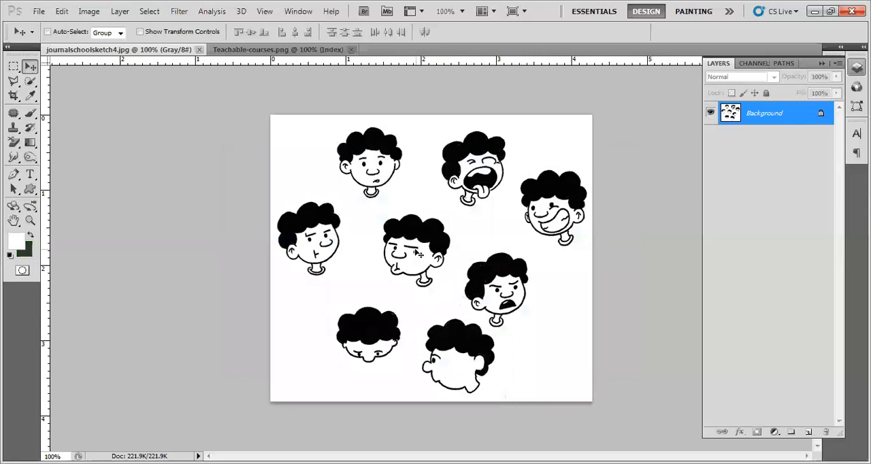
pyautogui.moveTo(384, 211)
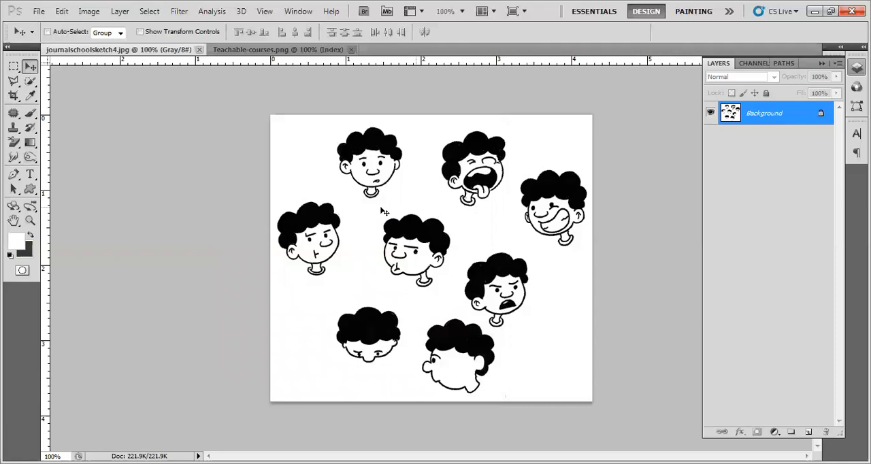
pyautogui.moveTo(336, 145)
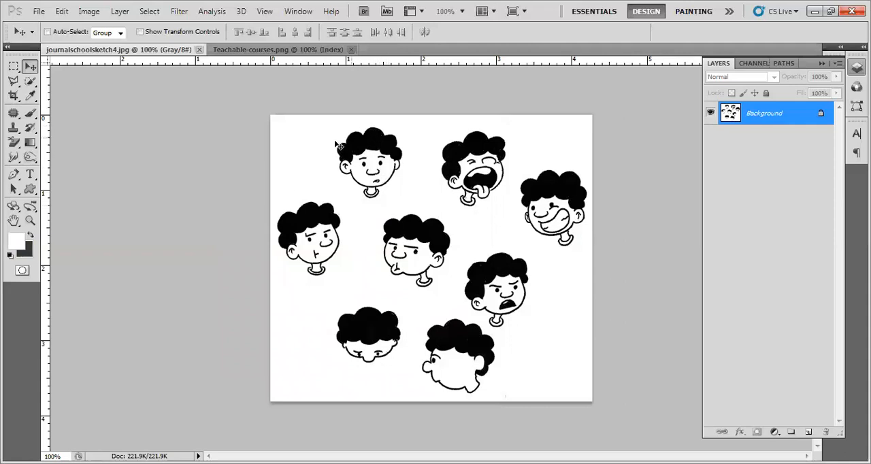
pyautogui.moveTo(406, 168)
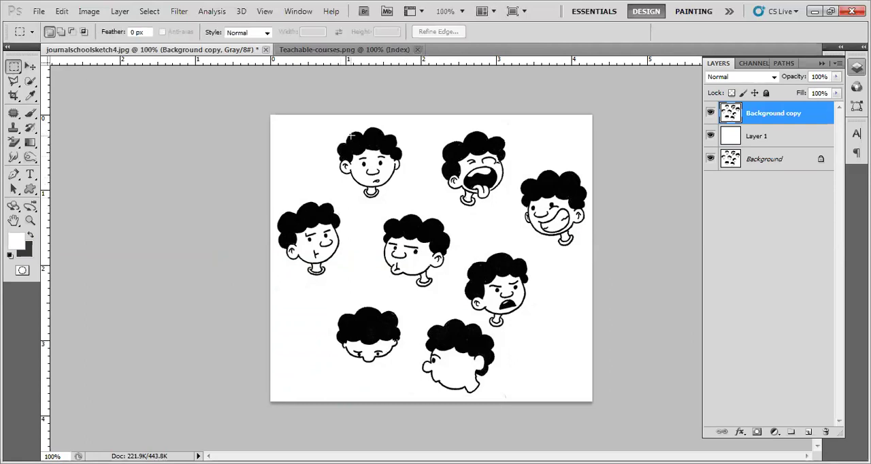
# - Box-select the top-left cartoon head, then invert the selection to everything else
pyautogui.moveTo(327, 125); pyautogui.dragTo(403, 197)
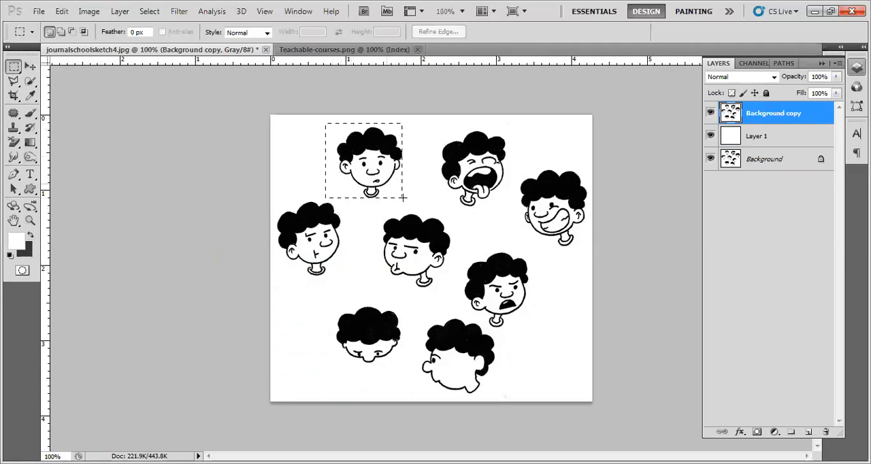
pyautogui.moveTo(404, 197); pyautogui.dragTo(420, 197)
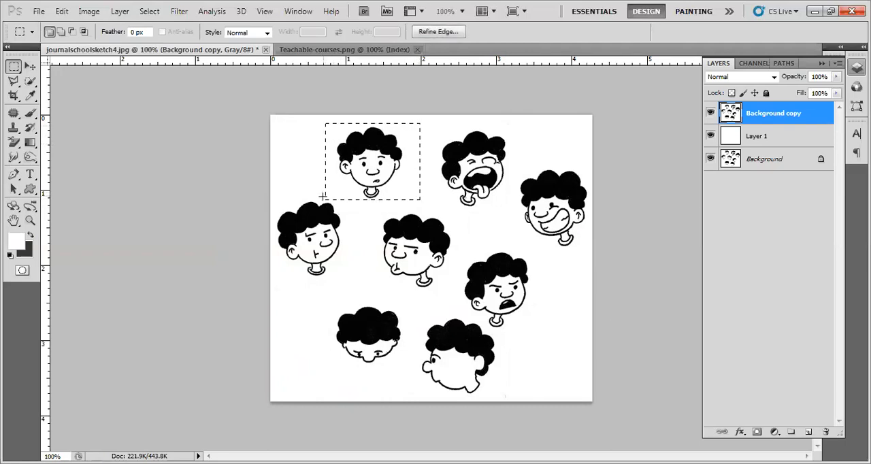
pyautogui.moveTo(353, 128)
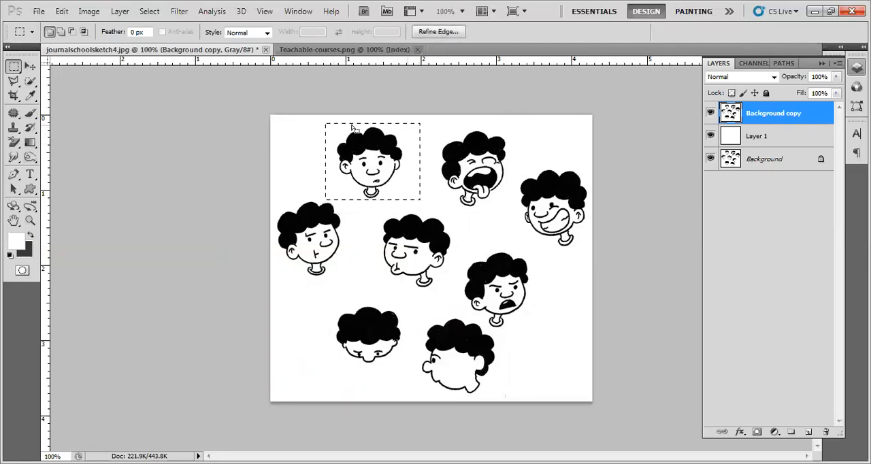
pyautogui.click(149, 11)
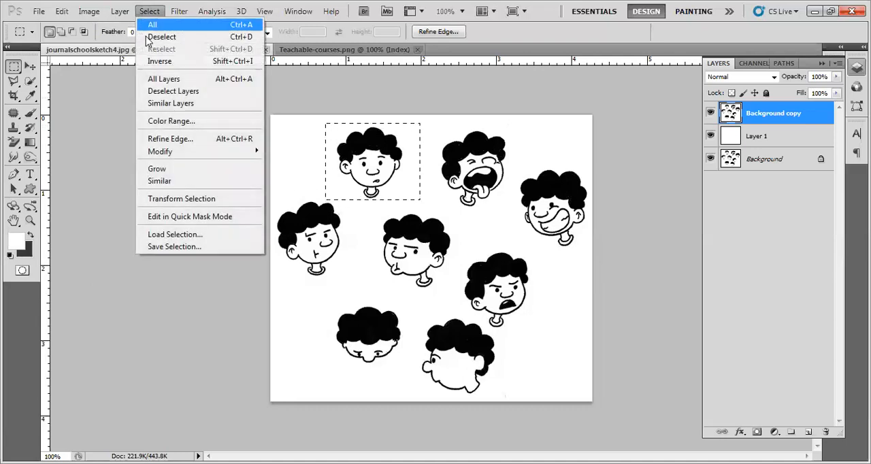
pyautogui.moveTo(160, 168)
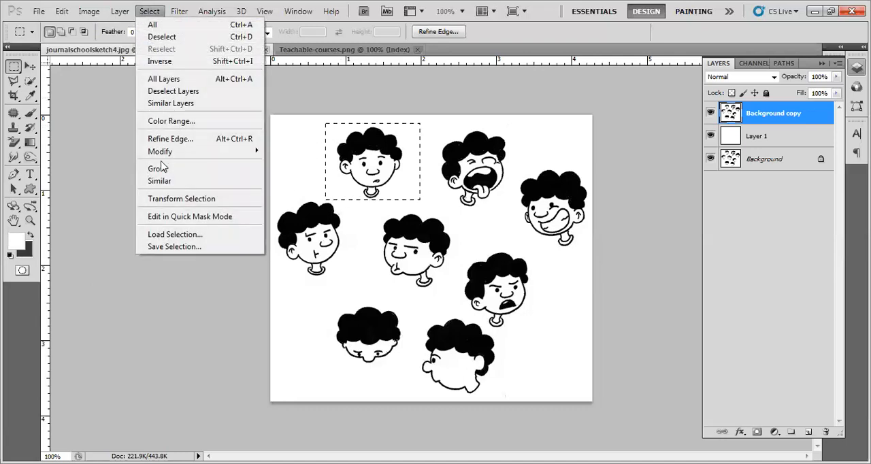
pyautogui.moveTo(163, 61)
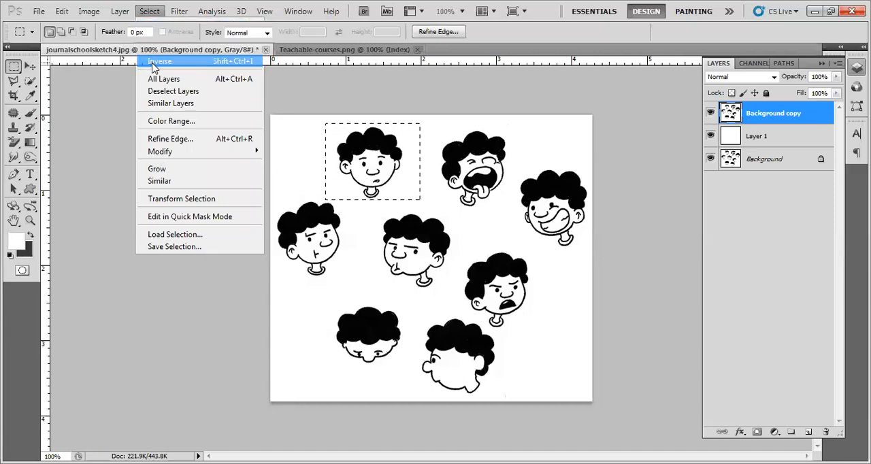
pyautogui.click(159, 62)
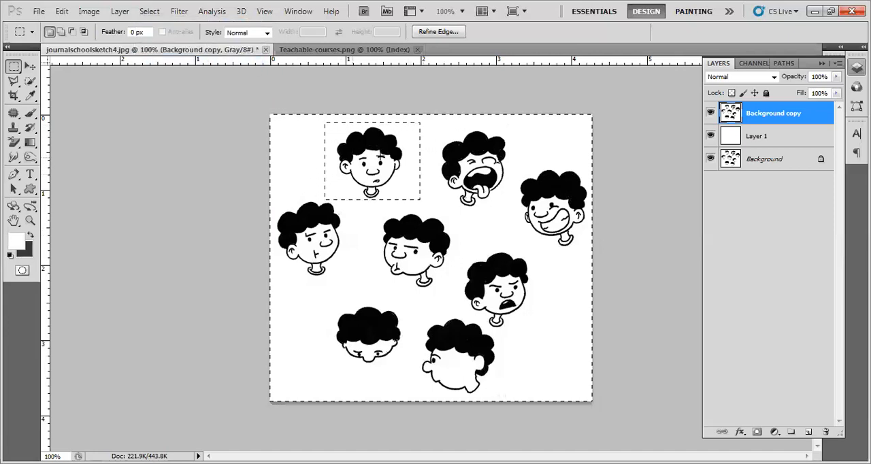
pyautogui.moveTo(571, 214)
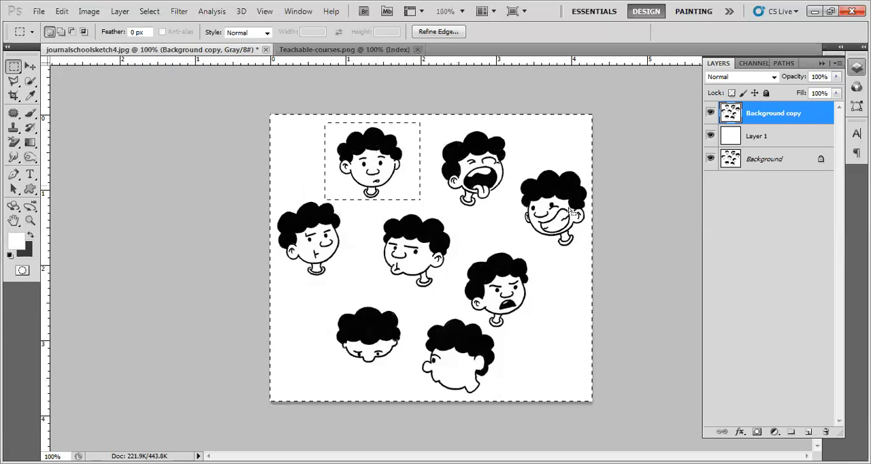
pyautogui.moveTo(243, 178)
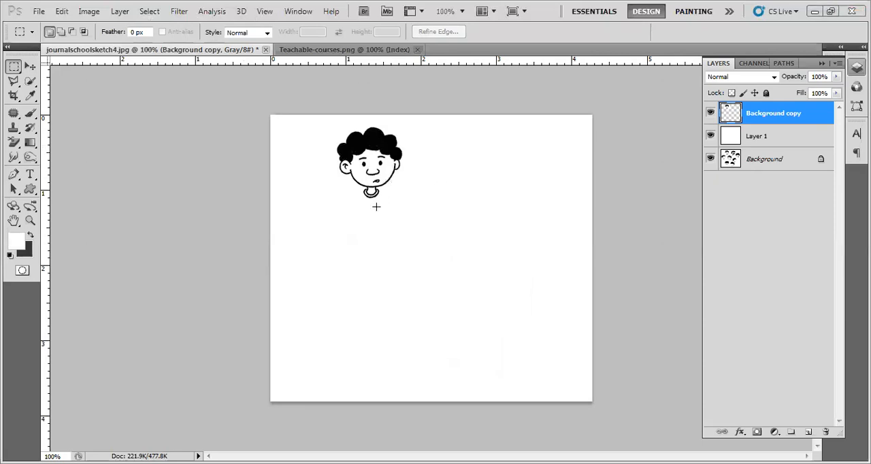
pyautogui.moveTo(415, 175)
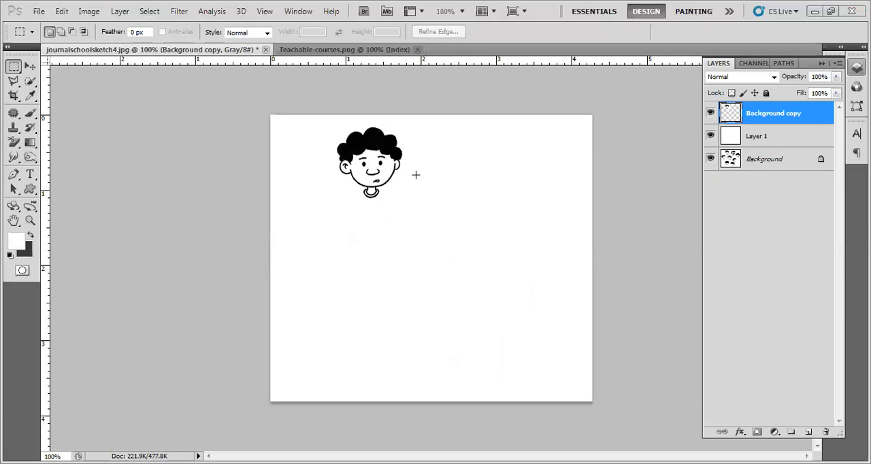
pyautogui.moveTo(416, 171)
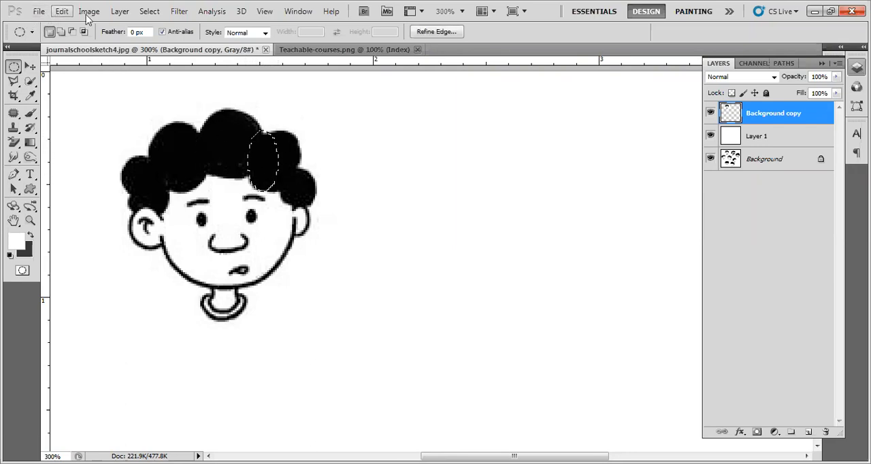
# - Transform the oval selection, tilting it to fit the right hair curl
pyautogui.click(149, 11)
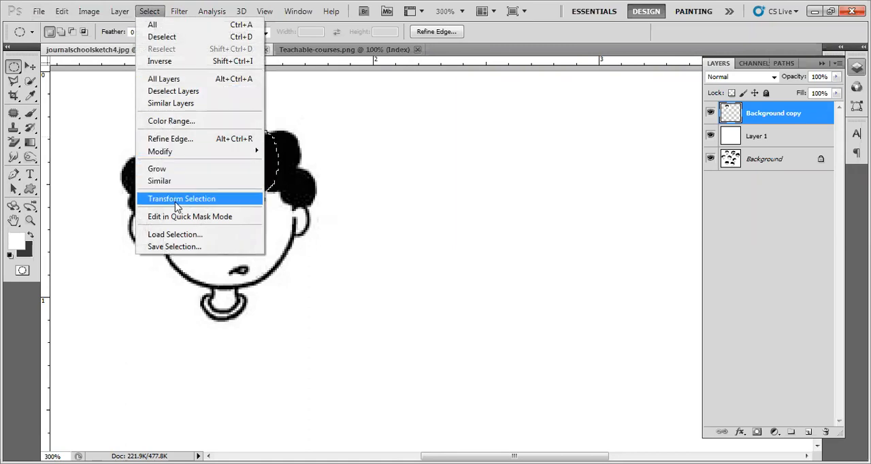
pyautogui.click(181, 198)
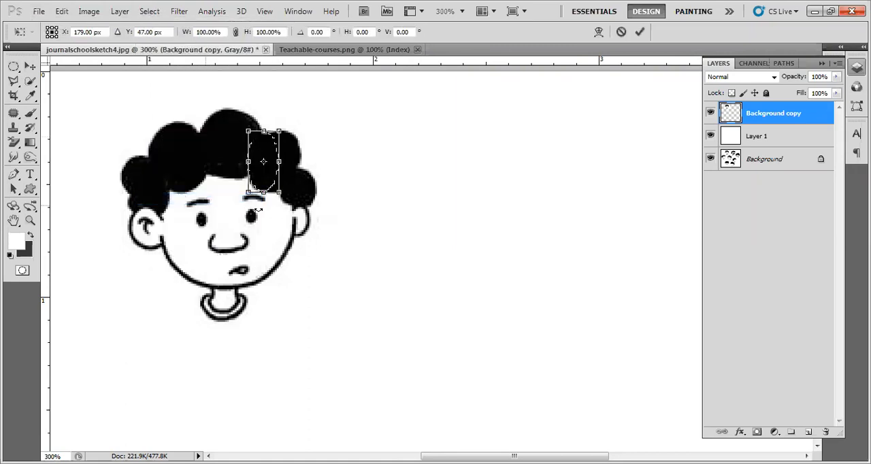
pyautogui.moveTo(279, 131); pyautogui.dragTo(293, 143)
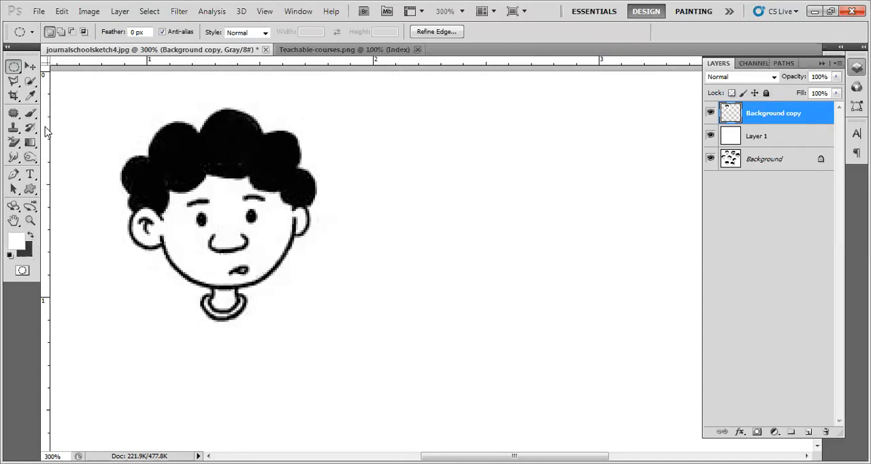
# - Trace a straight-edged Polygonal Lasso outline along the left side of the hair
pyautogui.click(12, 189)
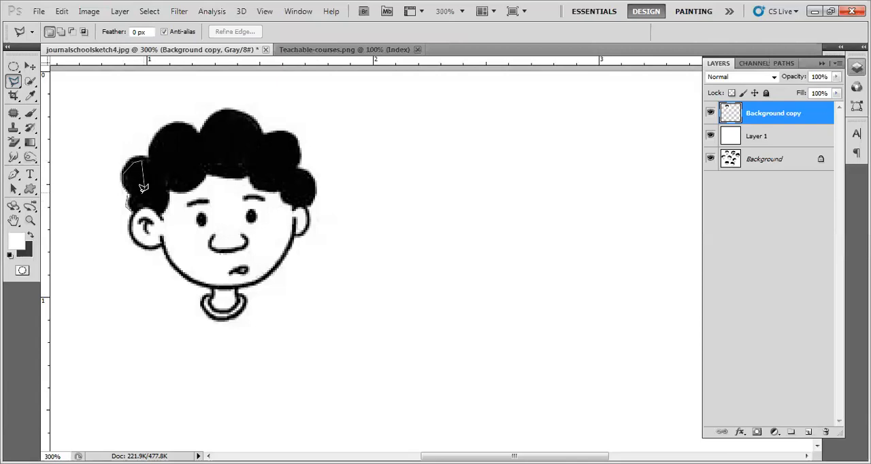
pyautogui.moveTo(139, 187); pyautogui.dragTo(160, 167)
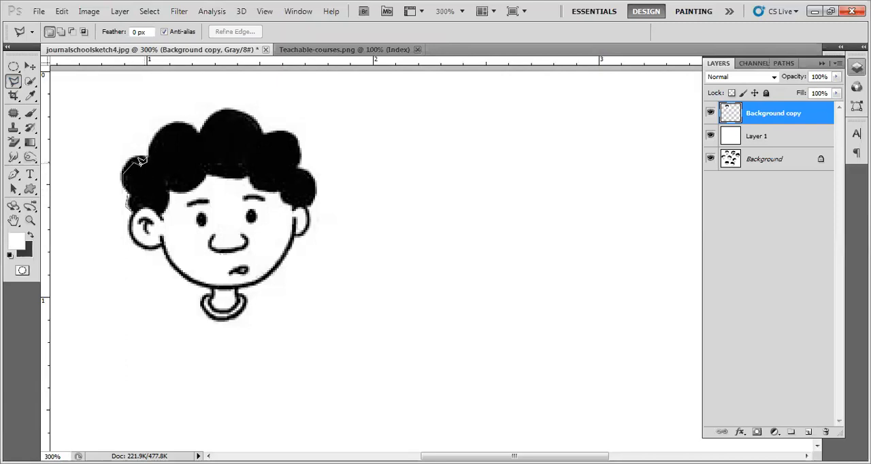
pyautogui.moveTo(129, 202)
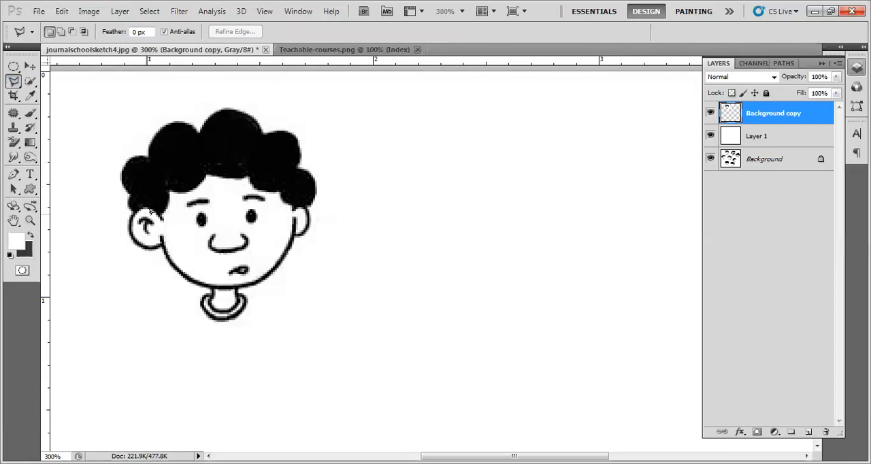
pyautogui.moveTo(102, 177)
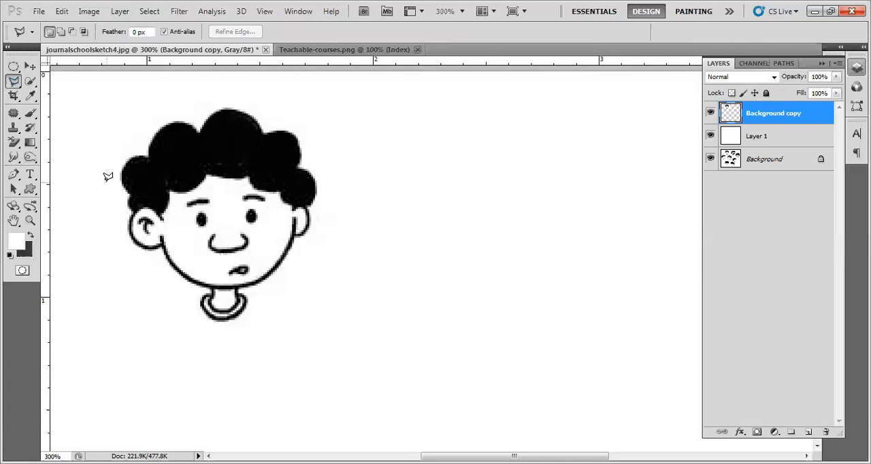
pyautogui.moveTo(13, 83)
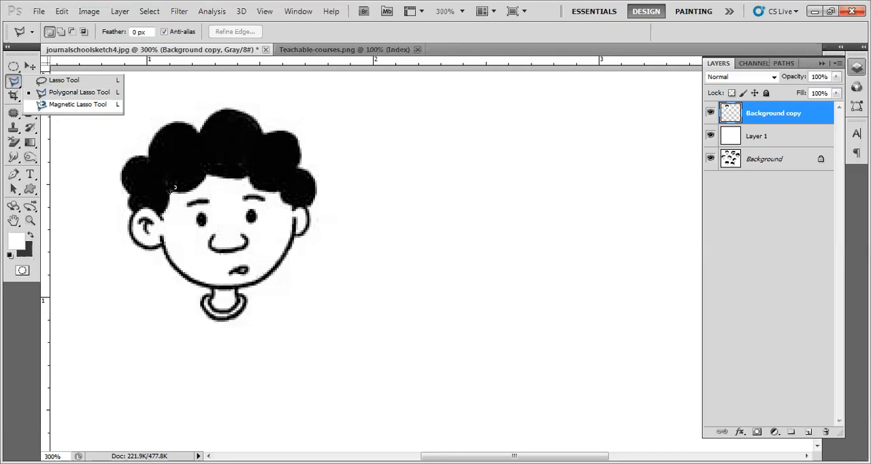
# - Switch to an edge-snapping freeform selection mode to trace the hair's top edge
pyautogui.click(80, 105)
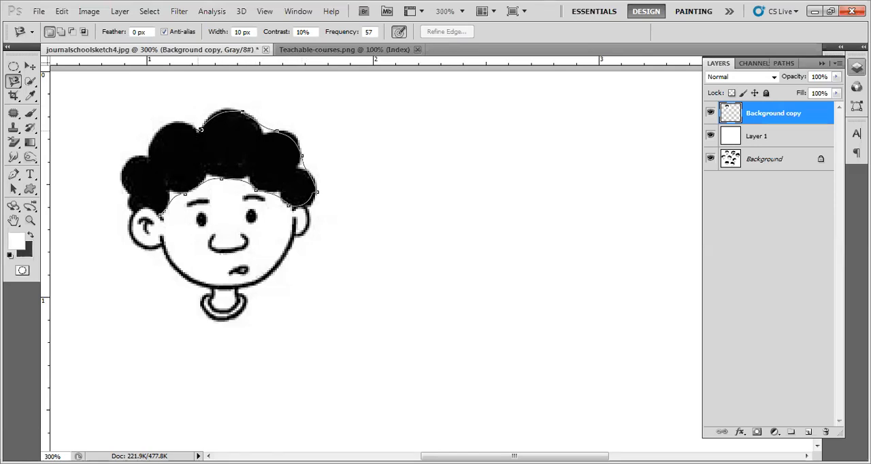
pyautogui.moveTo(169, 117)
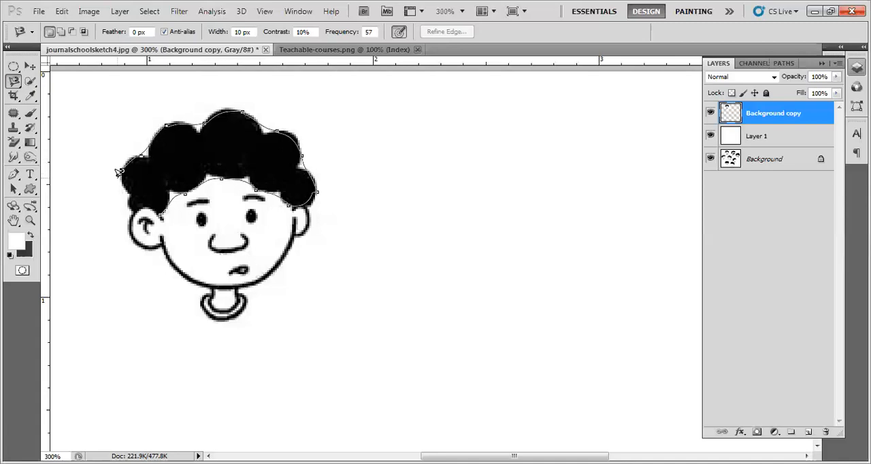
# - Scroll the canvas down to bring the head into view for detailed tracing
pyautogui.scroll(-3)
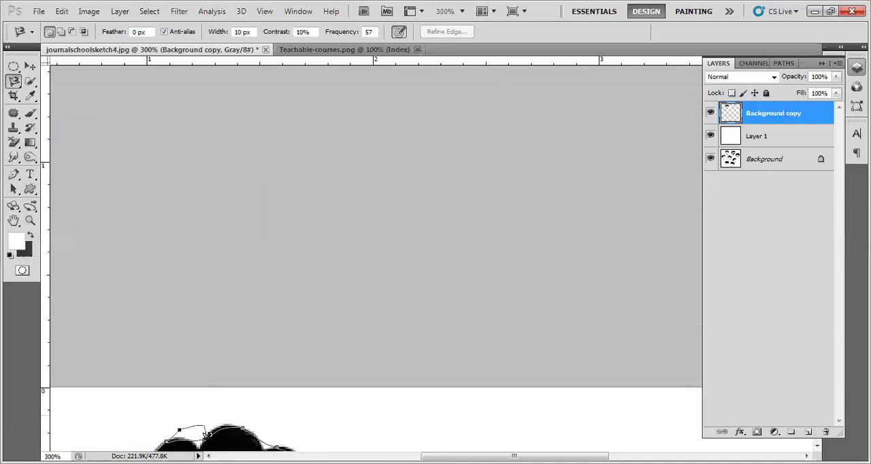
pyautogui.scroll(-3)
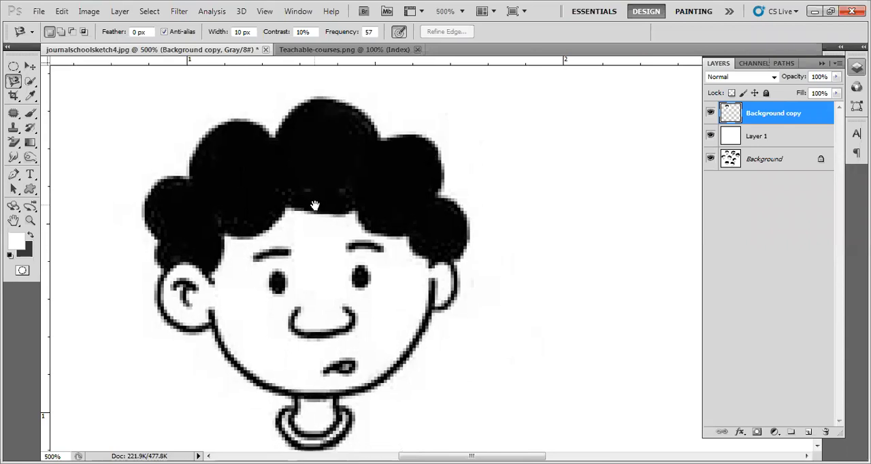
pyautogui.moveTo(84, 198)
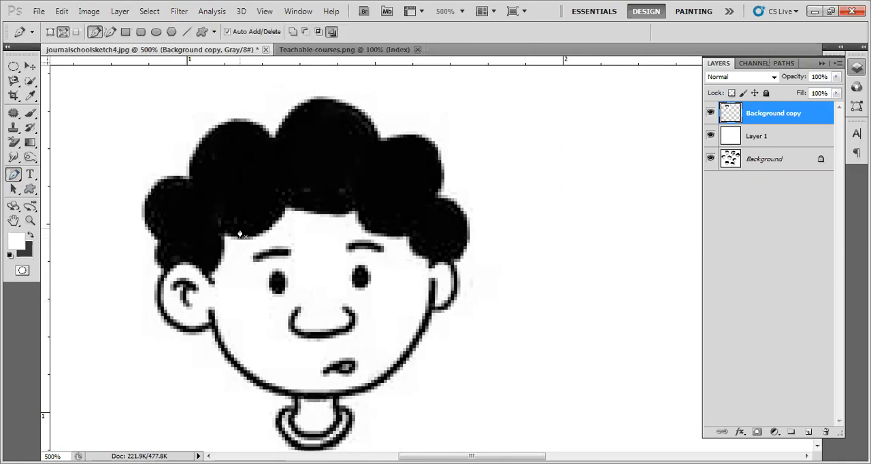
pyautogui.moveTo(72, 90)
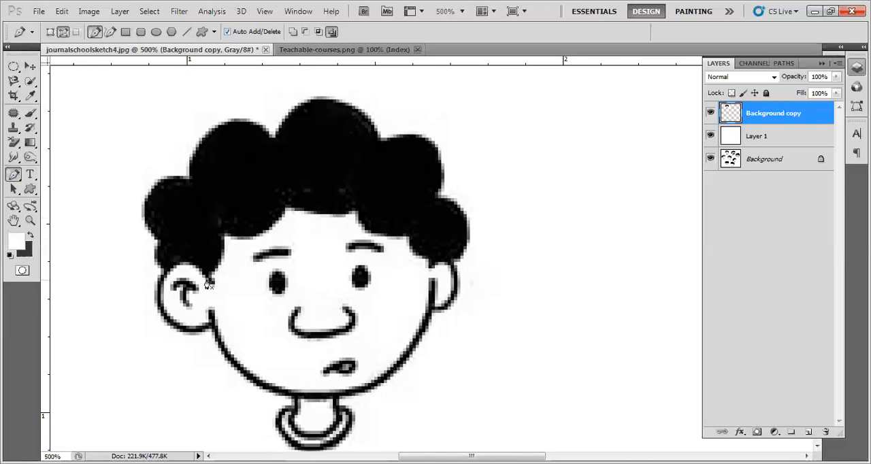
pyautogui.moveTo(199, 270)
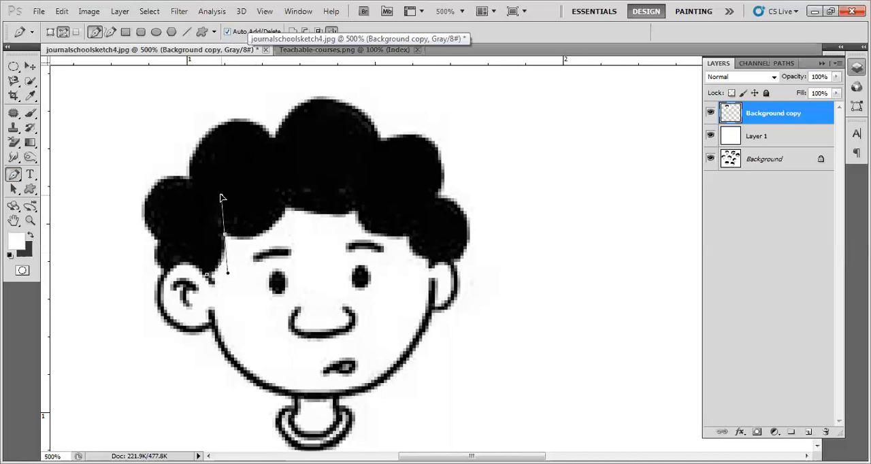
pyautogui.moveTo(236, 221)
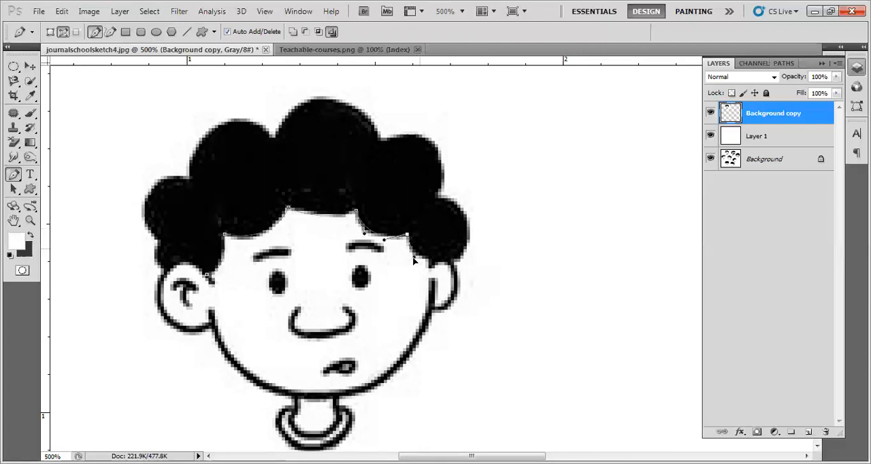
pyautogui.moveTo(422, 262)
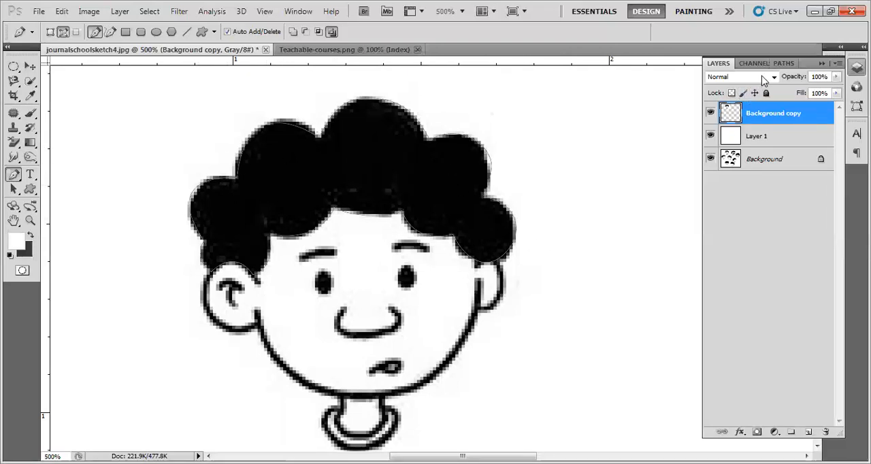
# - Save the work path as 'Hairs' in the Paths panel and load it as a selection
pyautogui.click(791, 64)
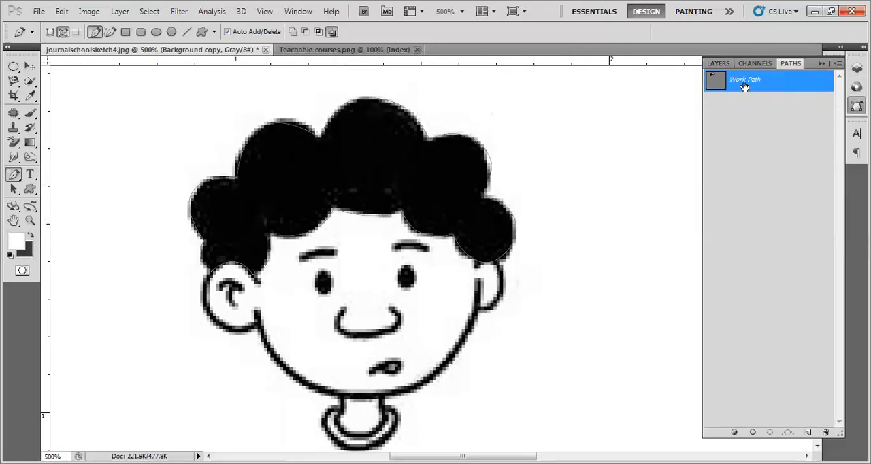
pyautogui.doubleClick(747, 83)
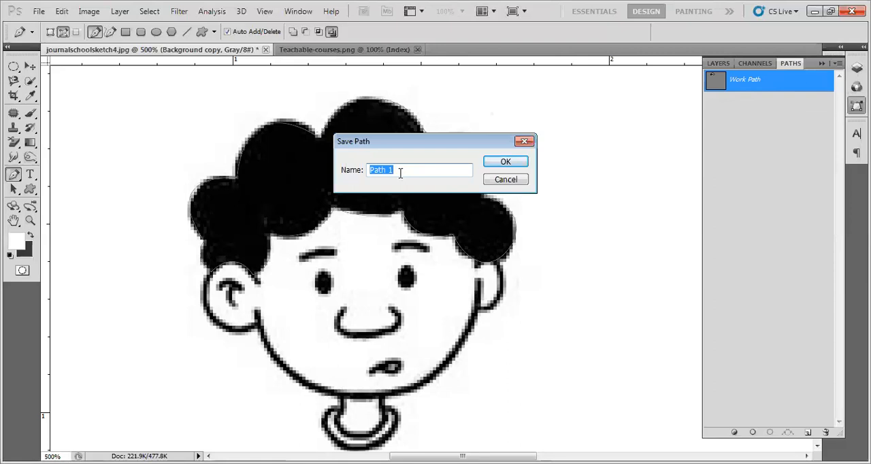
pyautogui.write('Ha')
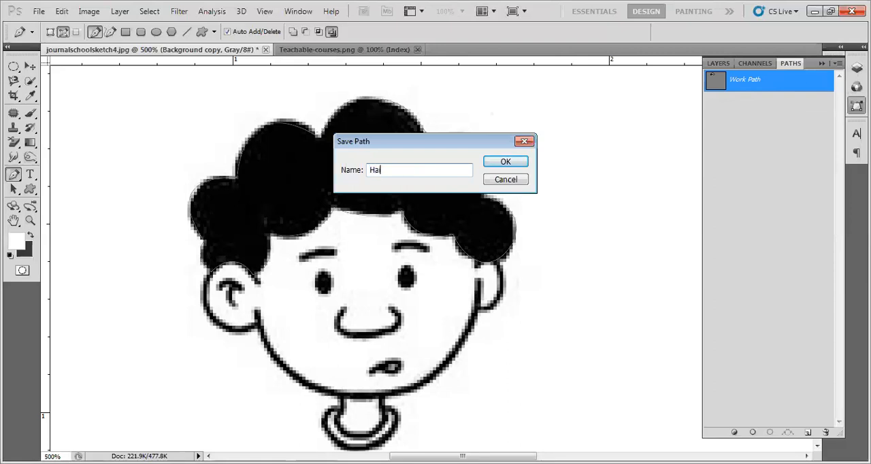
pyautogui.write('rs')
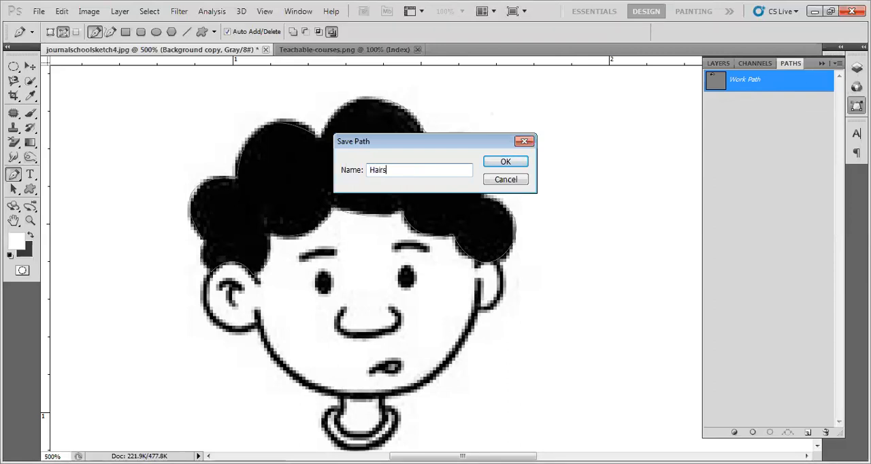
pyautogui.click(505, 161)
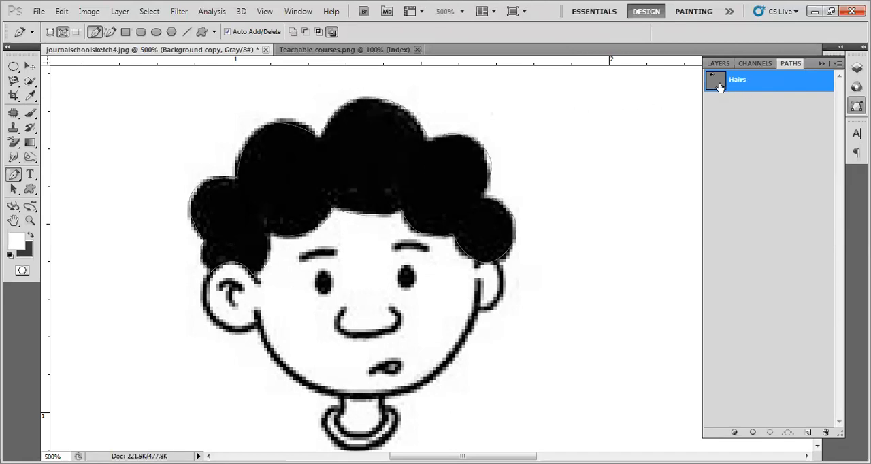
pyautogui.moveTo(717, 85)
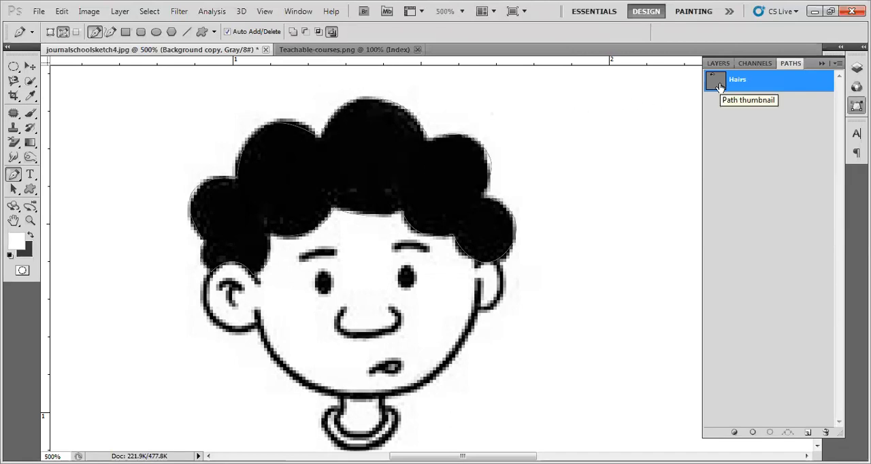
pyautogui.click(718, 62)
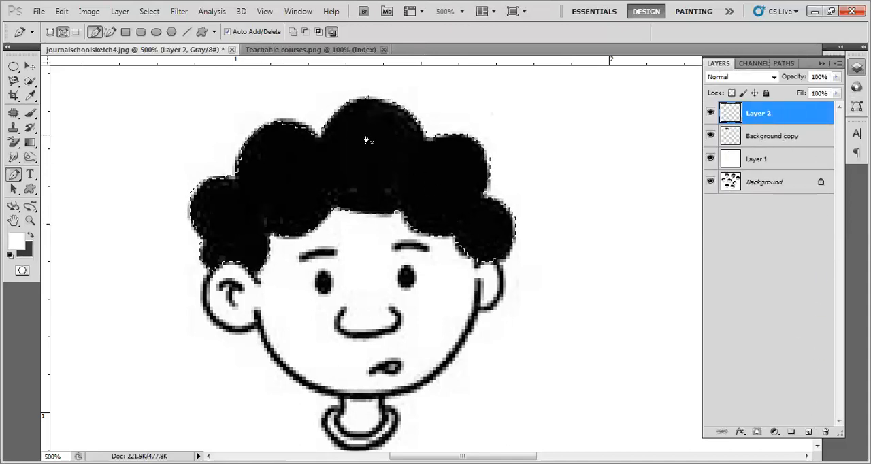
pyautogui.moveTo(260, 225)
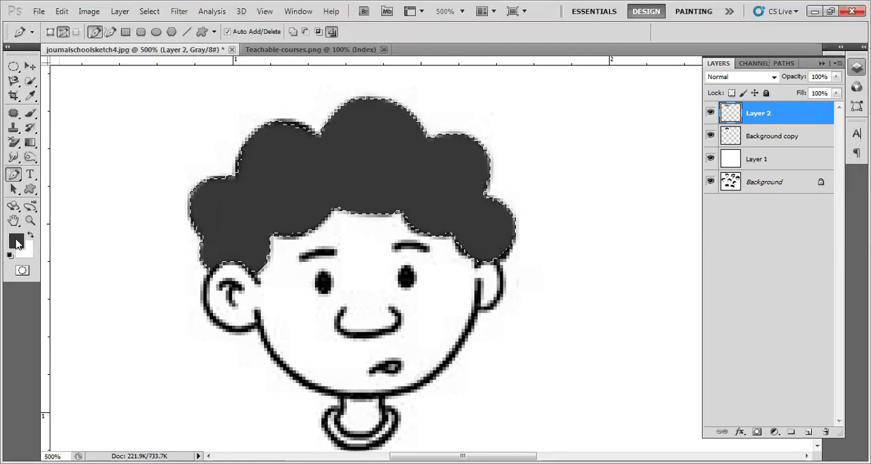
# - Set the foreground colour to the near-black grey #181818
pyautogui.click(10, 240)
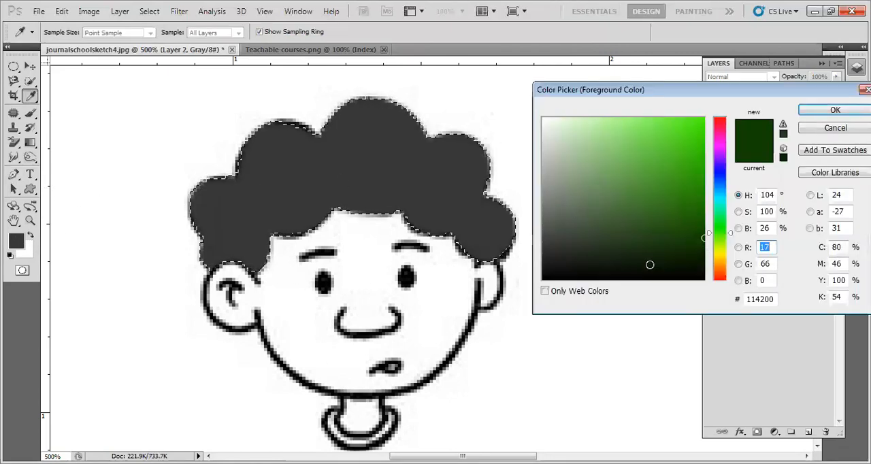
pyautogui.click(544, 262)
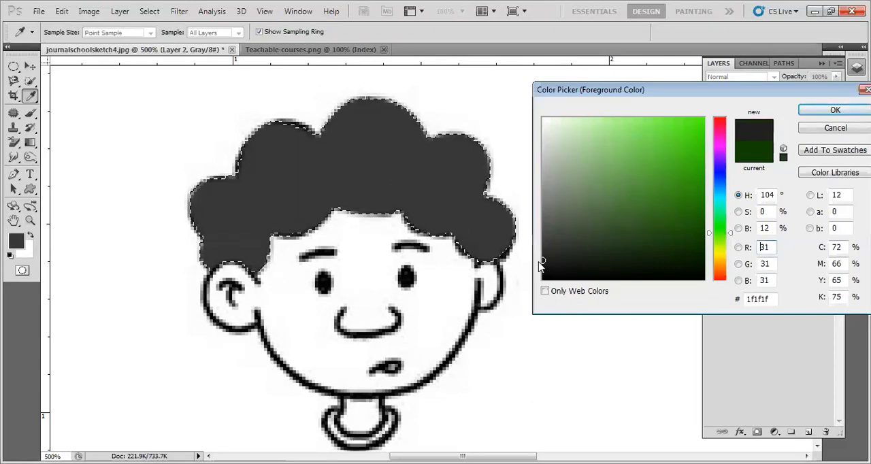
pyautogui.click(542, 264)
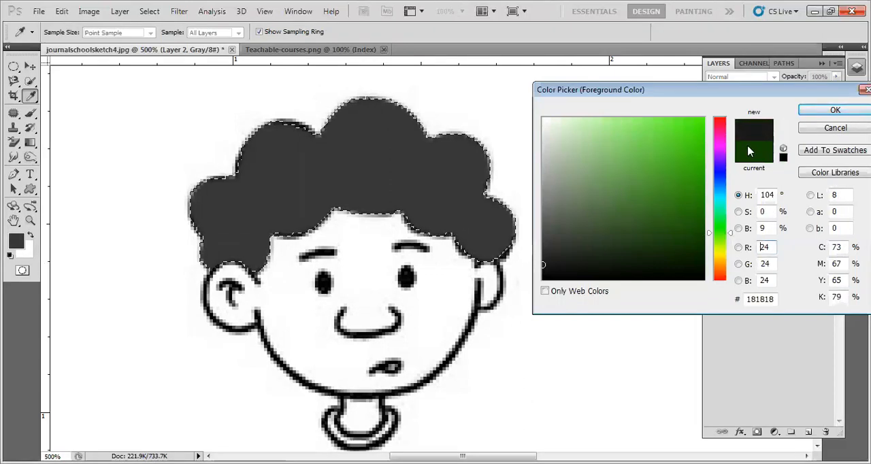
pyautogui.click(834, 109)
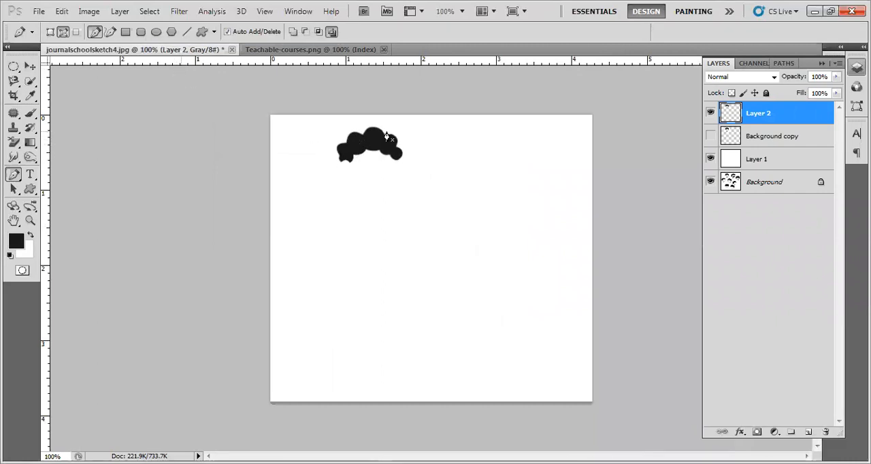
pyautogui.moveTo(350, 145)
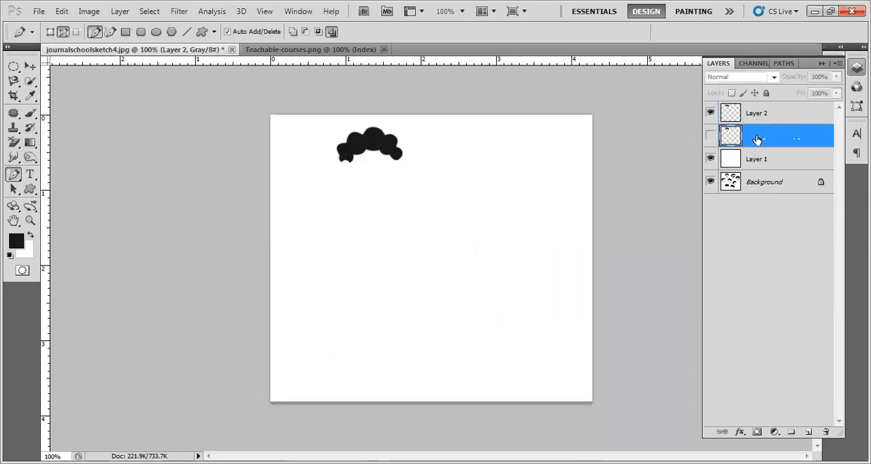
# - Give the Background copy layer the name 'Reference Picture'
pyautogui.doubleClick(759, 136)
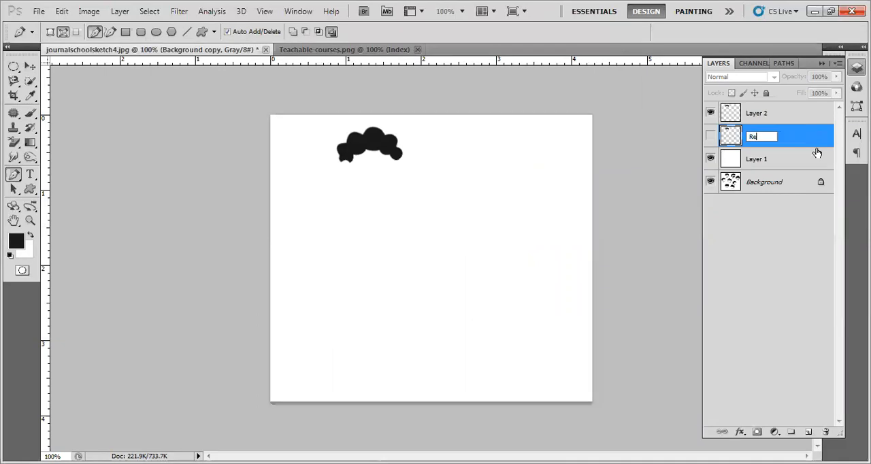
pyautogui.write('Reference Picture')
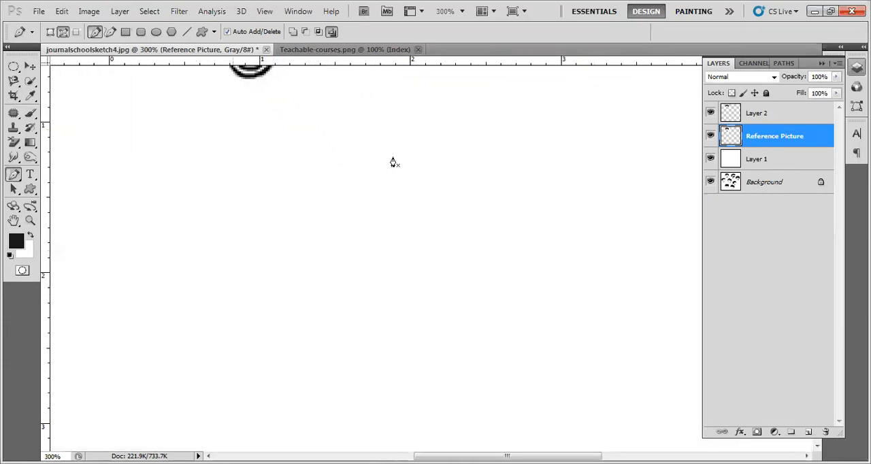
# - Zoom in on the face and trace its outline from the ears and chin across the hairline
pyautogui.scroll(-3)
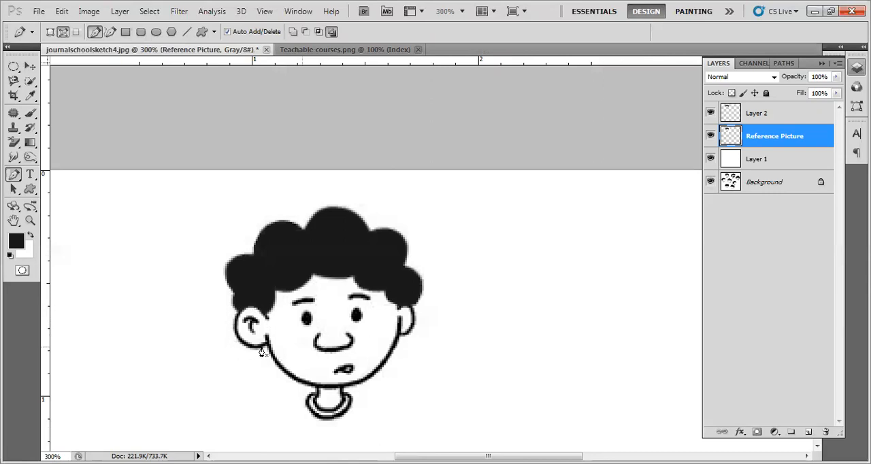
pyautogui.moveTo(379, 357)
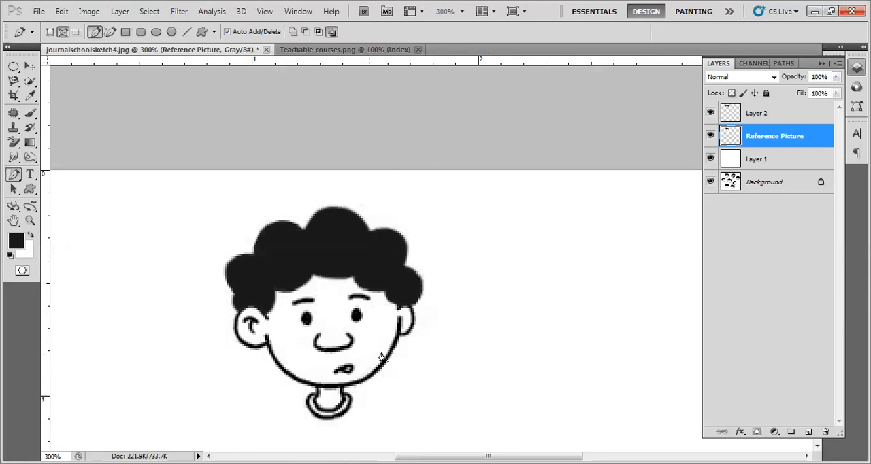
pyautogui.moveTo(393, 346)
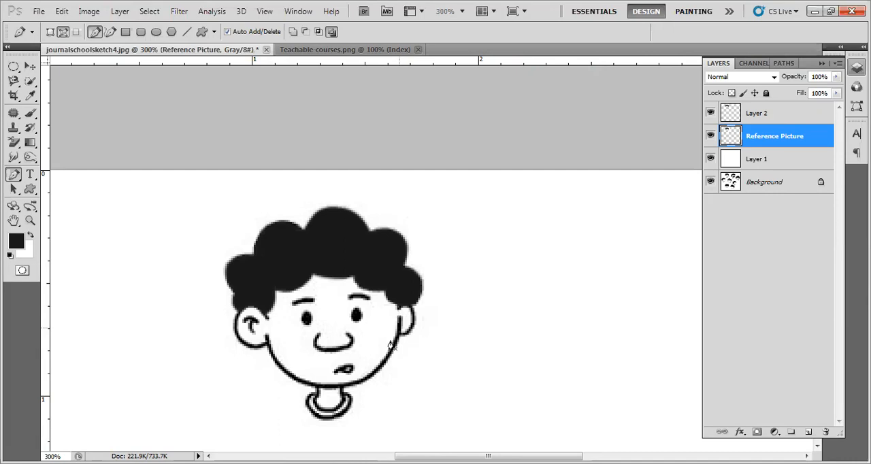
pyautogui.moveTo(402, 328)
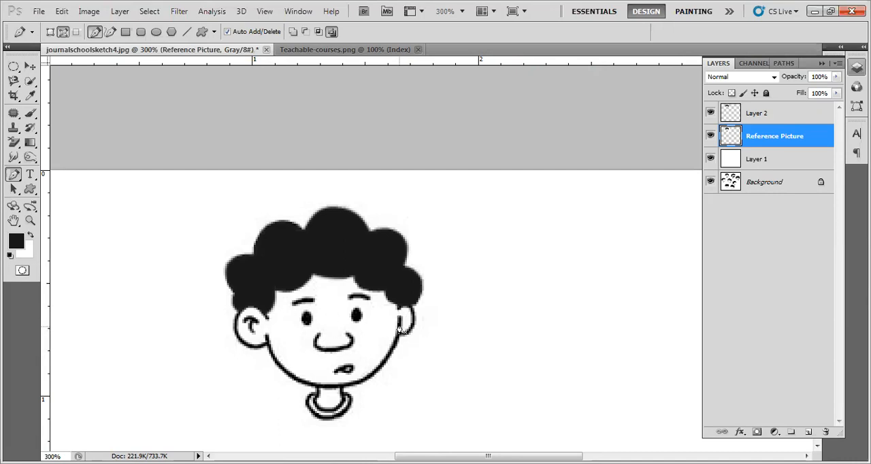
pyautogui.moveTo(372, 319)
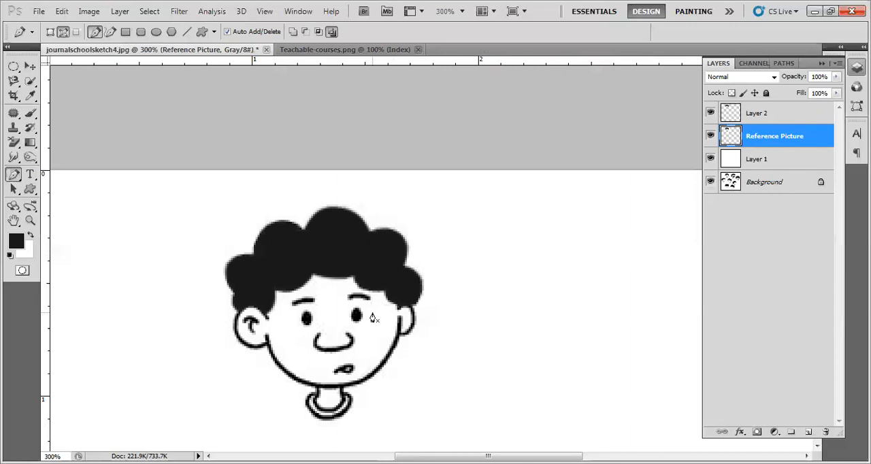
pyautogui.press('ctrl++')
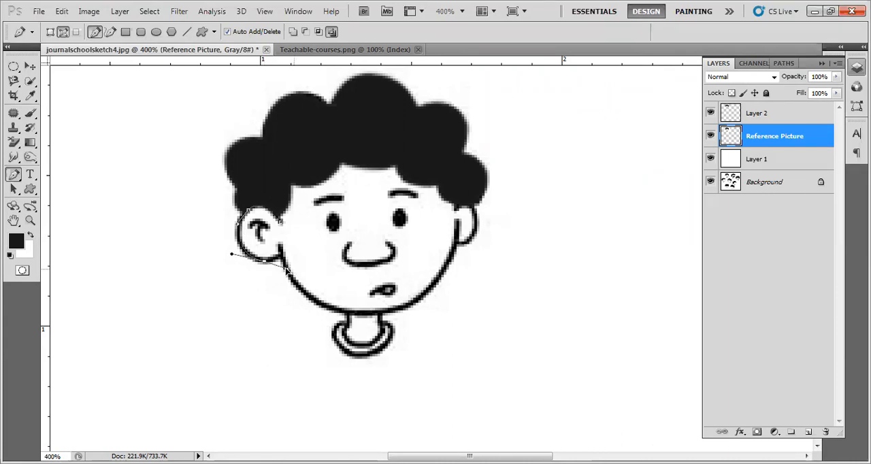
pyautogui.moveTo(270, 266)
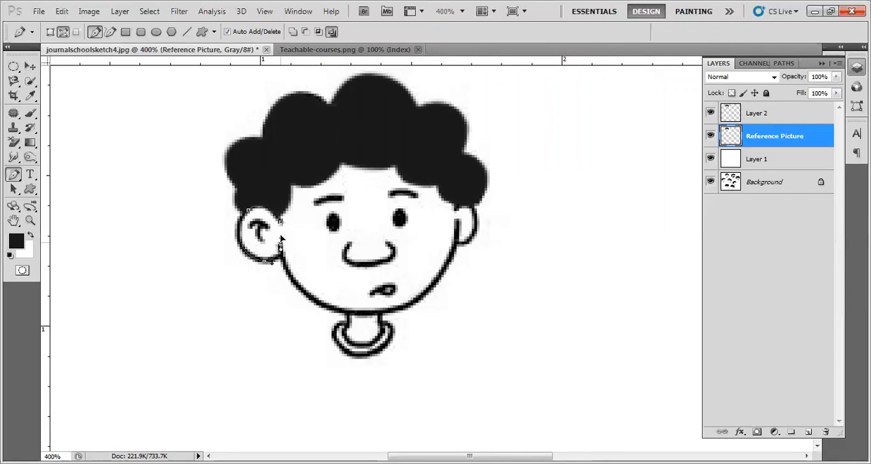
pyautogui.moveTo(281, 236)
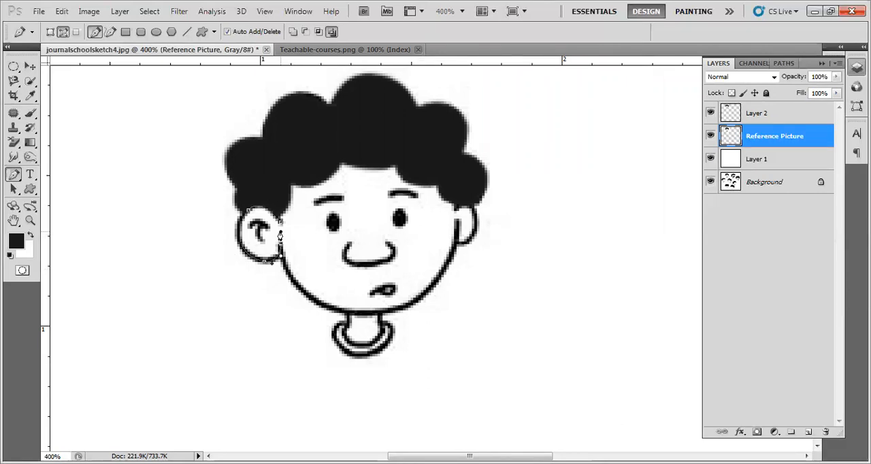
pyautogui.moveTo(288, 240)
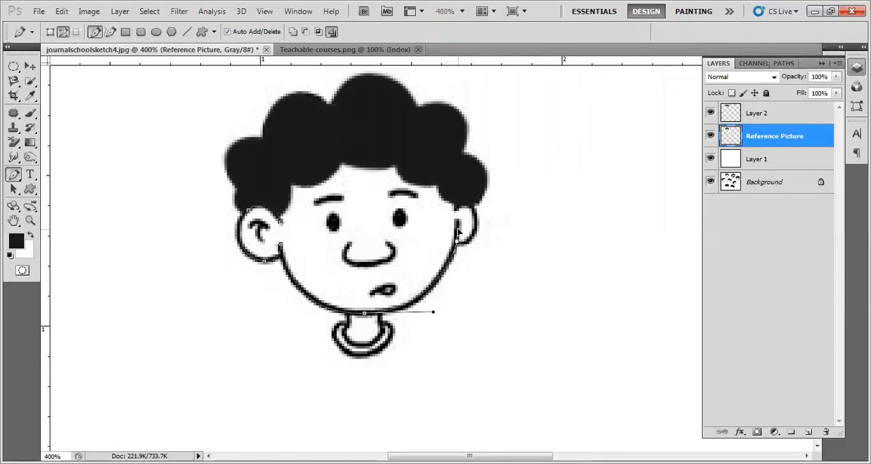
pyautogui.moveTo(469, 247)
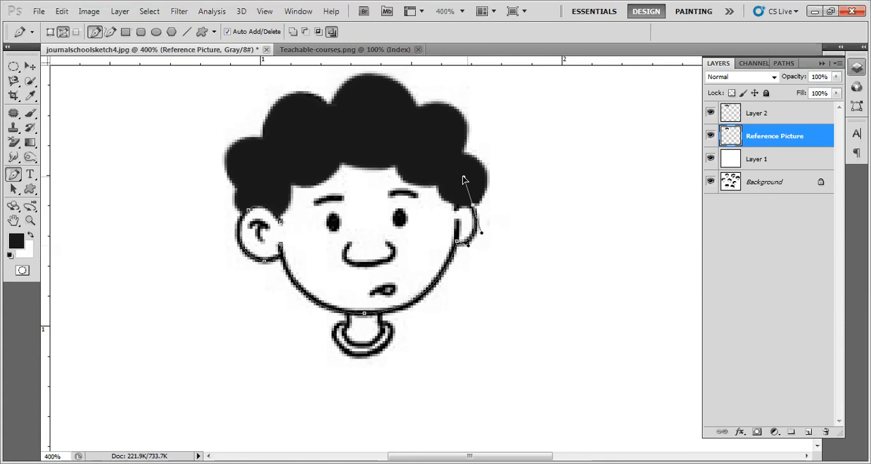
pyautogui.moveTo(471, 204)
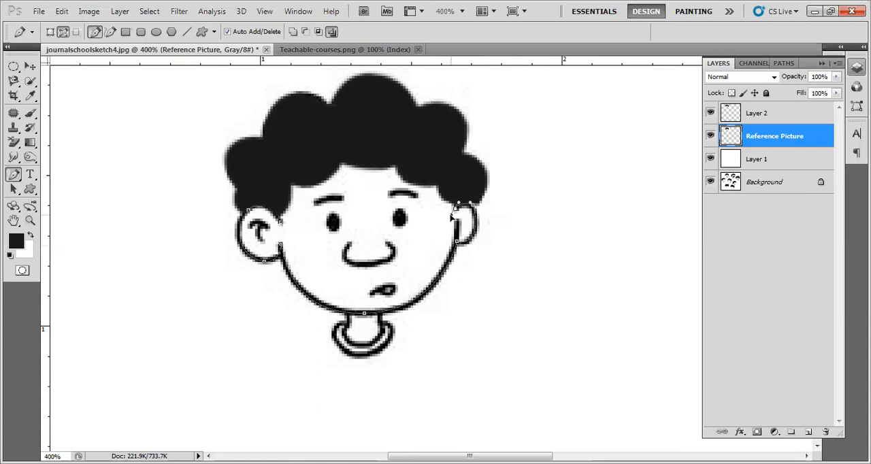
pyautogui.moveTo(455, 197)
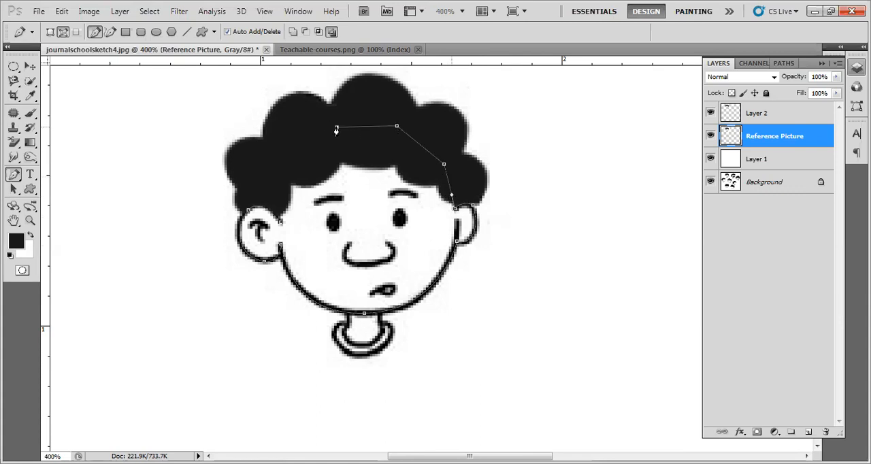
pyautogui.click(273, 219)
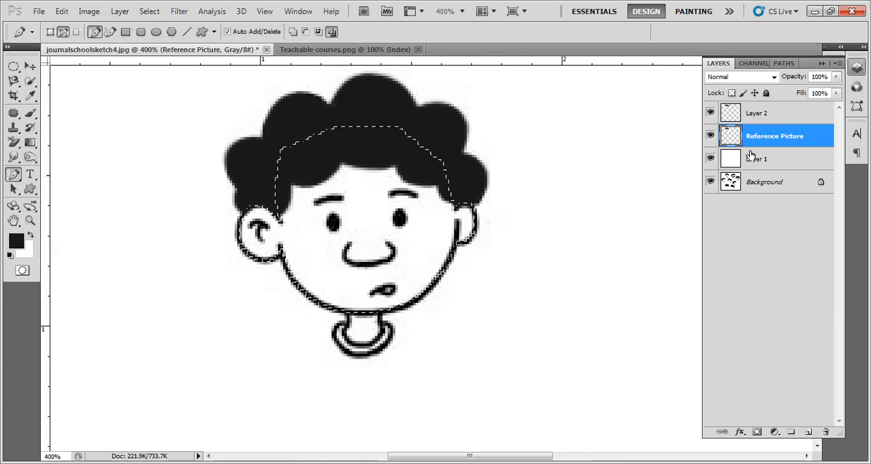
# - Add an empty Layer 3 from Layer 2 and make it the active layer
pyautogui.click(764, 113)
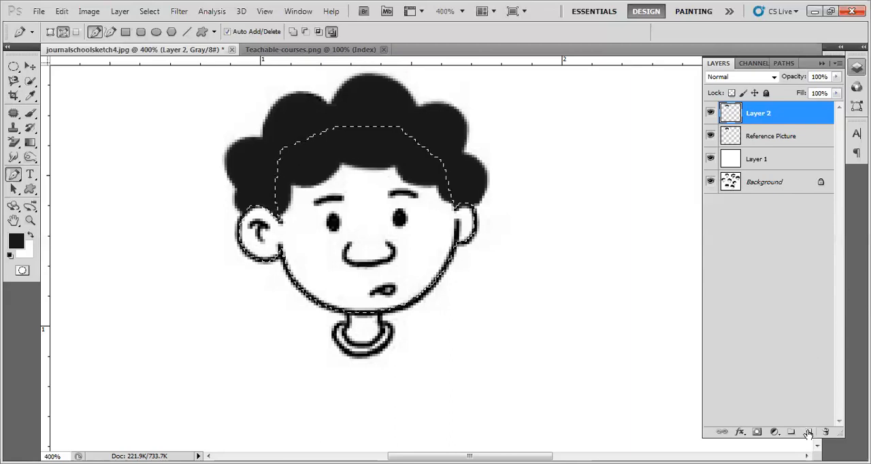
pyautogui.click(808, 431)
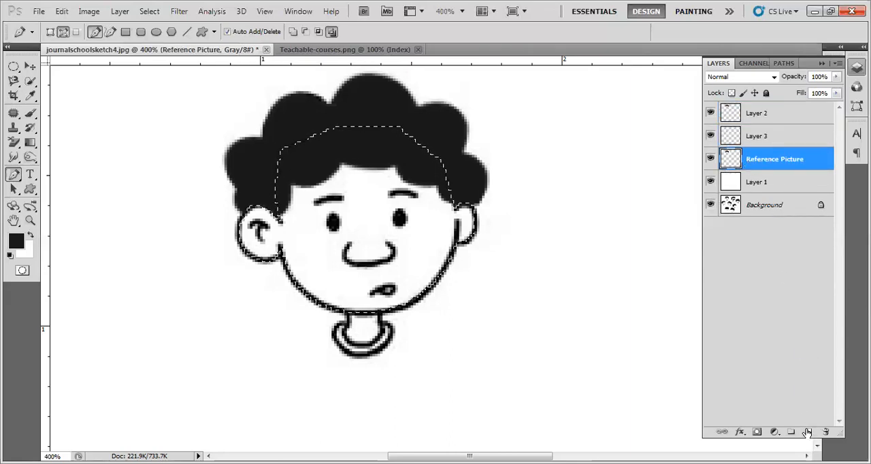
pyautogui.click(758, 135)
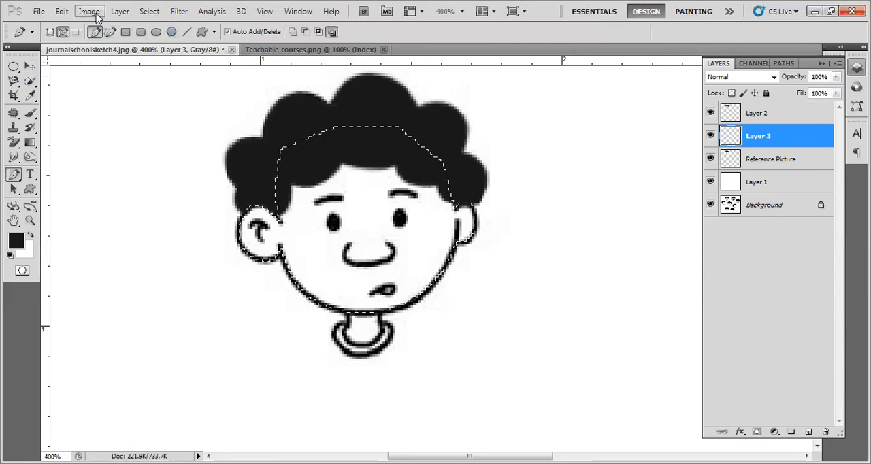
# - Stroke the face selection on Layer 3 with a 5 px near-black line
pyautogui.click(138, 11)
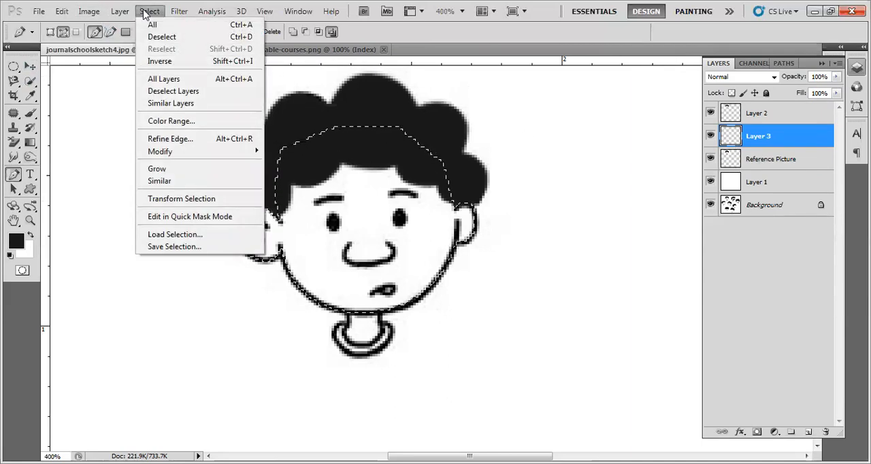
pyautogui.click(62, 15)
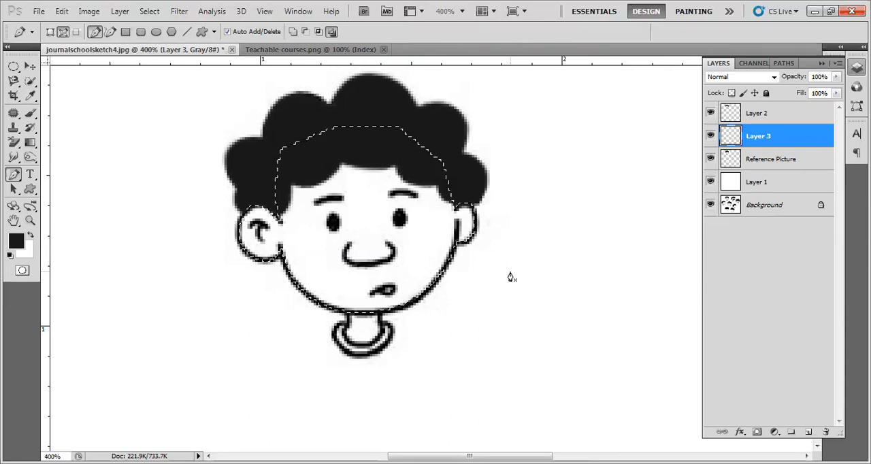
pyautogui.moveTo(155, 73)
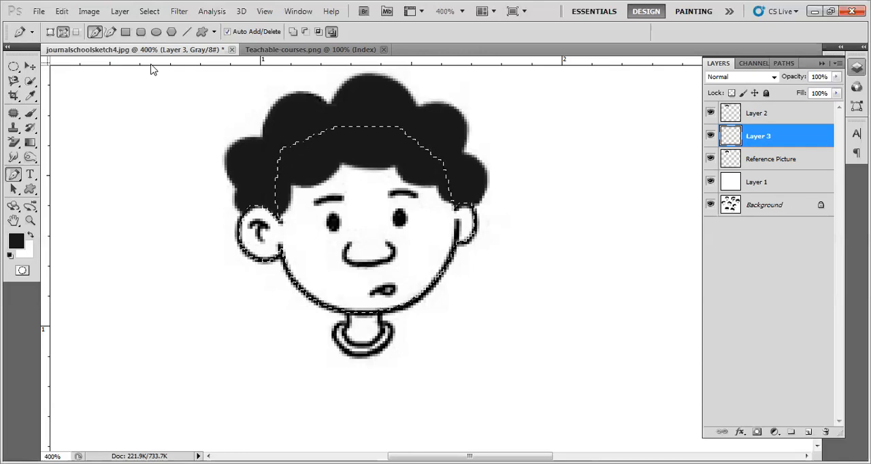
pyautogui.click(42, 11)
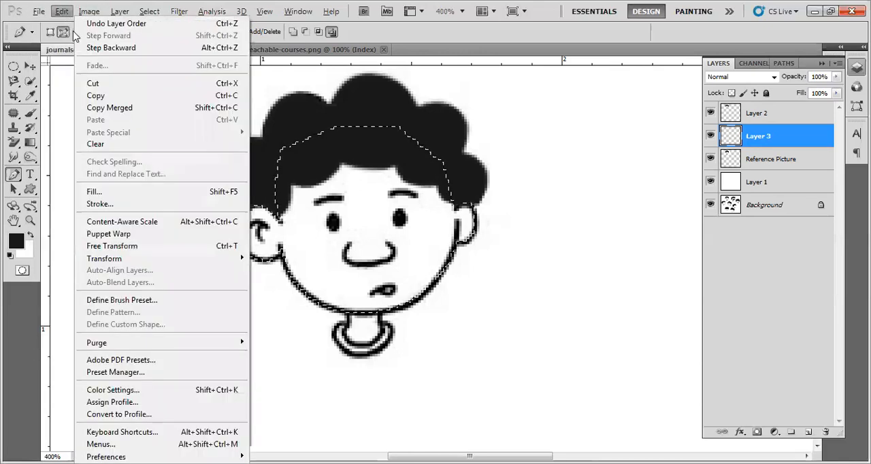
pyautogui.moveTo(99, 204)
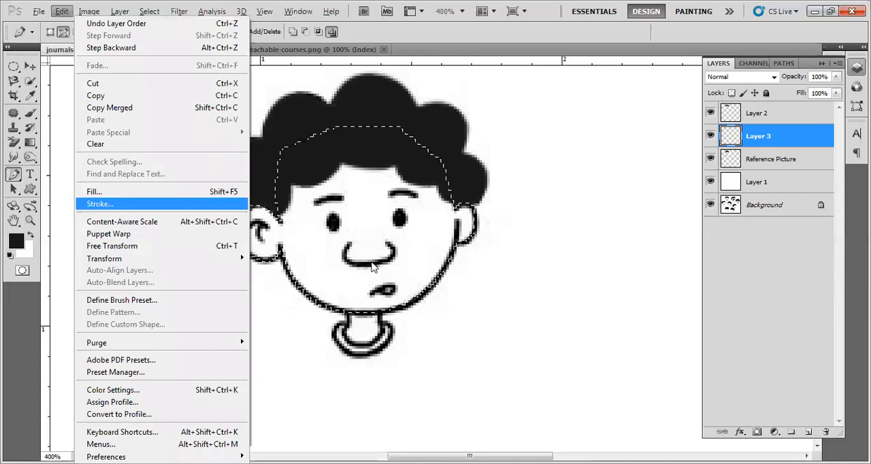
pyautogui.click(99, 203)
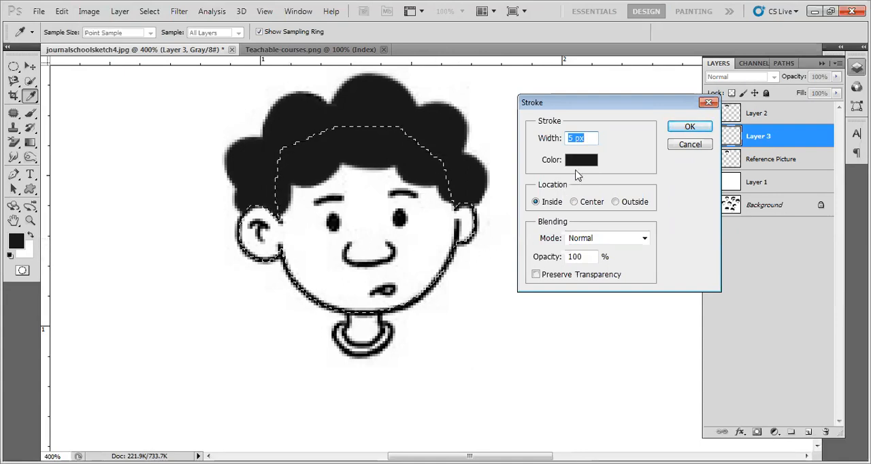
pyautogui.click(581, 159)
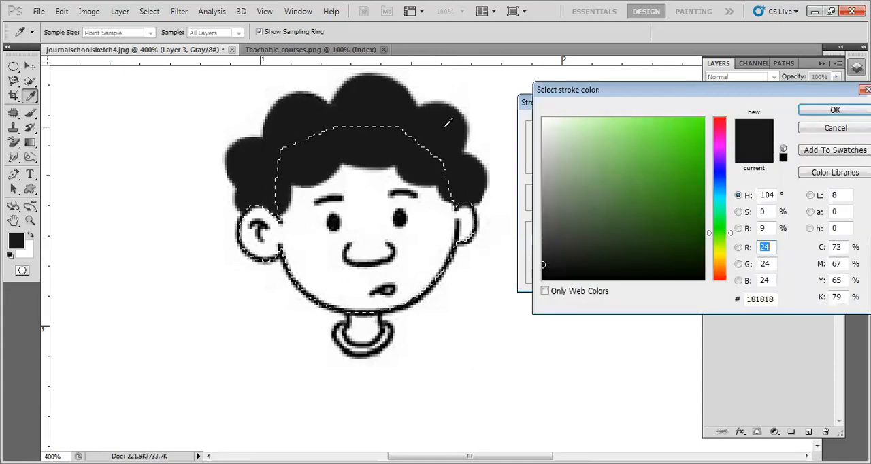
pyautogui.click(834, 110)
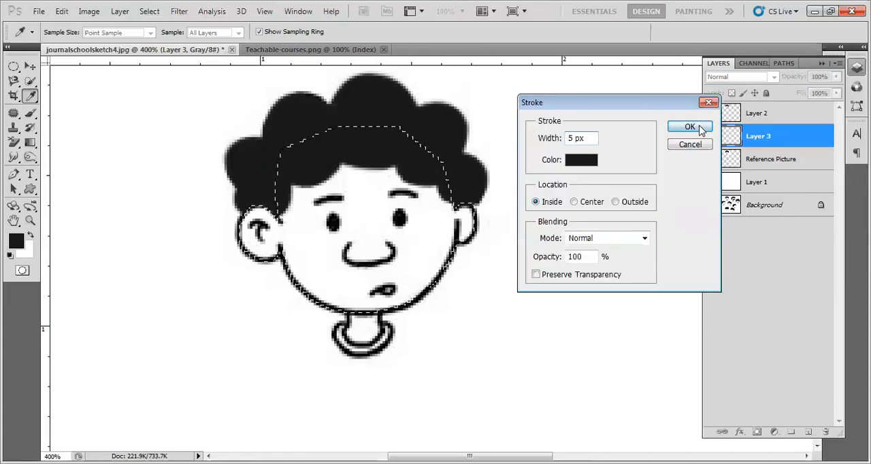
pyautogui.click(688, 126)
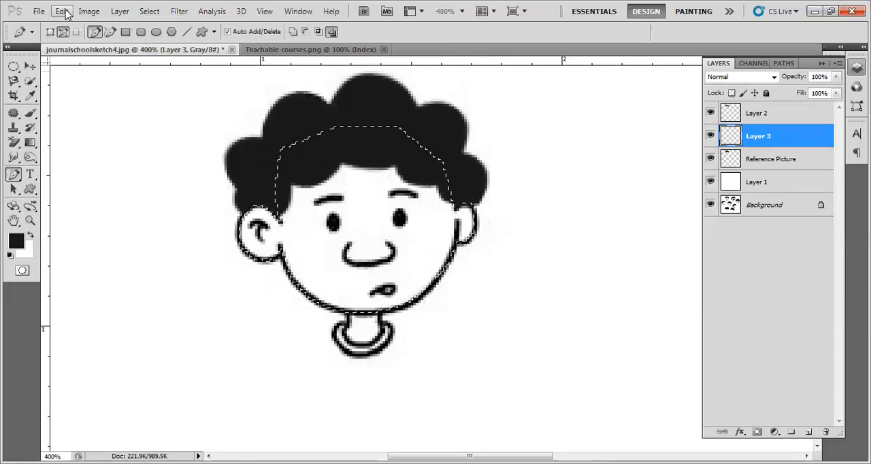
# - Re-stroke the face selection with a thinner 1 px dark line
pyautogui.click(45, 13)
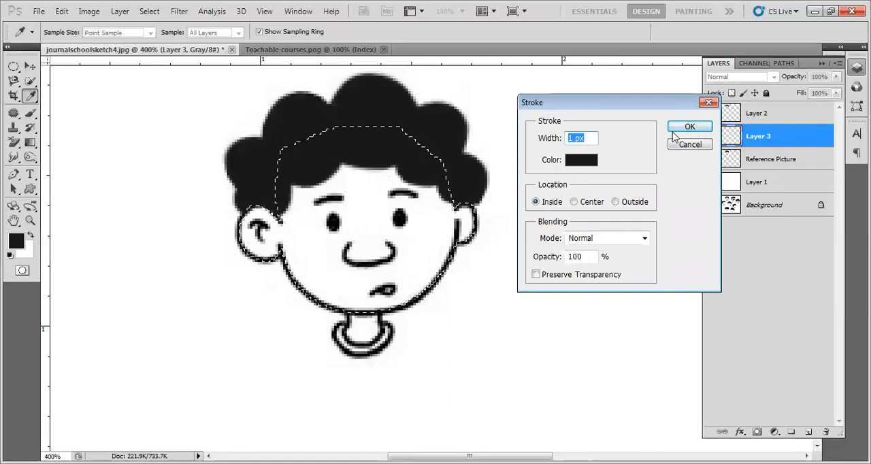
pyautogui.click(689, 126)
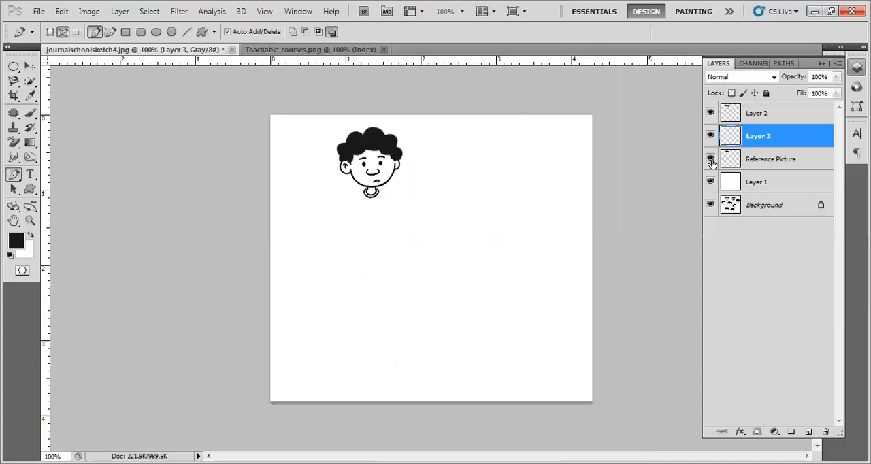
# - Hide Reference Picture and open the History panel to revert the stroke
pyautogui.click(710, 159)
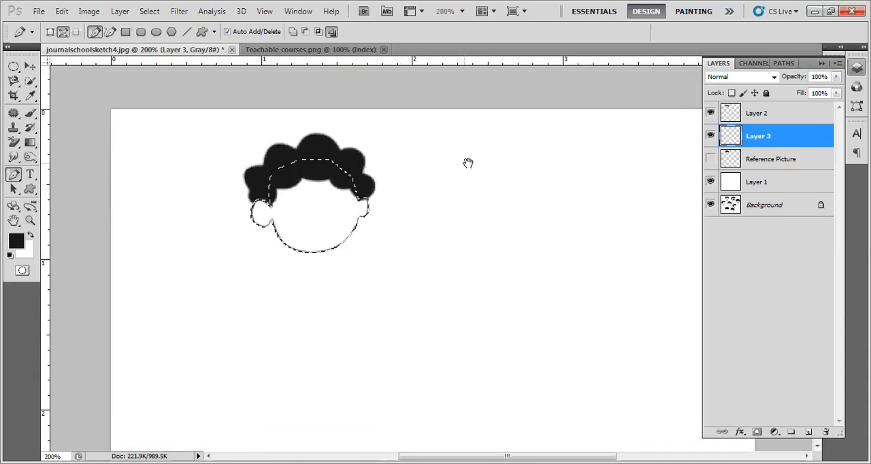
pyautogui.click(306, 11)
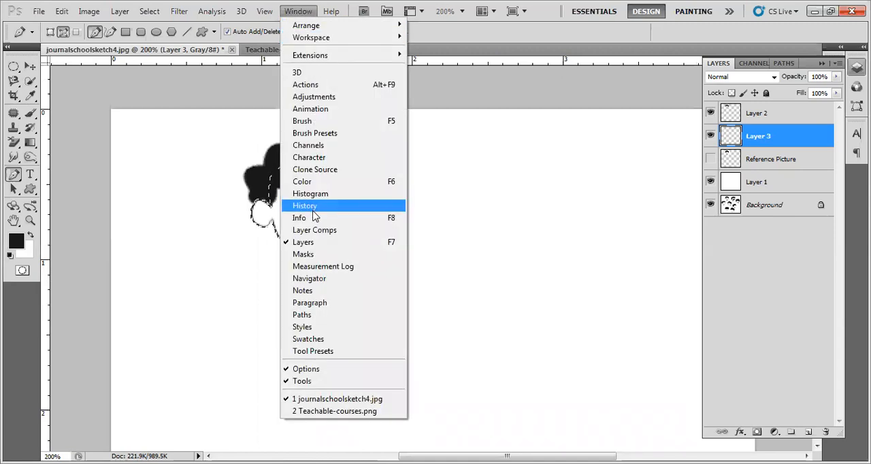
pyautogui.click(304, 205)
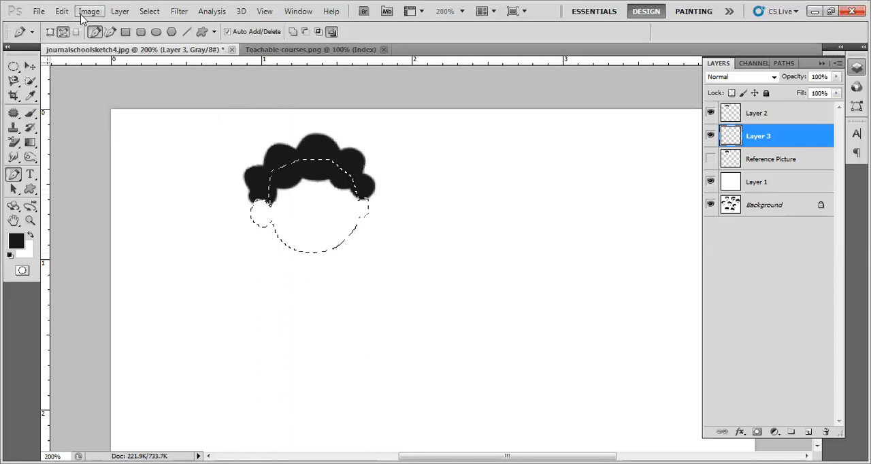
# - Stroke the face outline at 2 px, cancelling the accidental Save As dialog
pyautogui.click(45, 11)
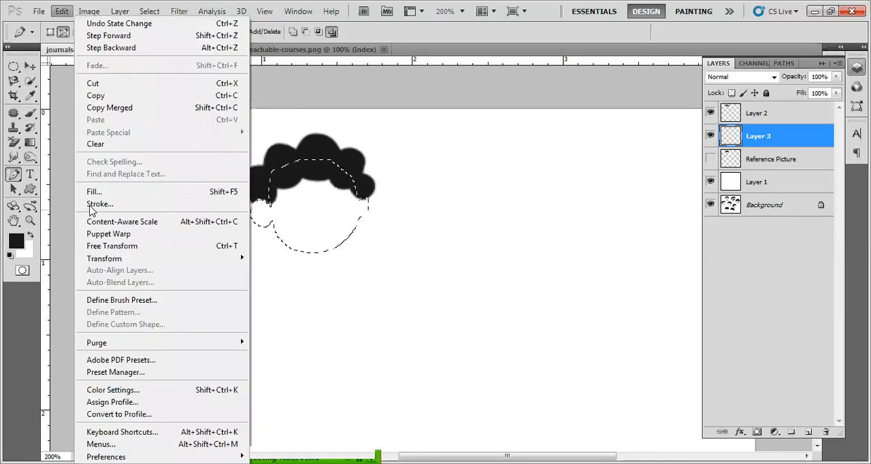
pyautogui.click(99, 204)
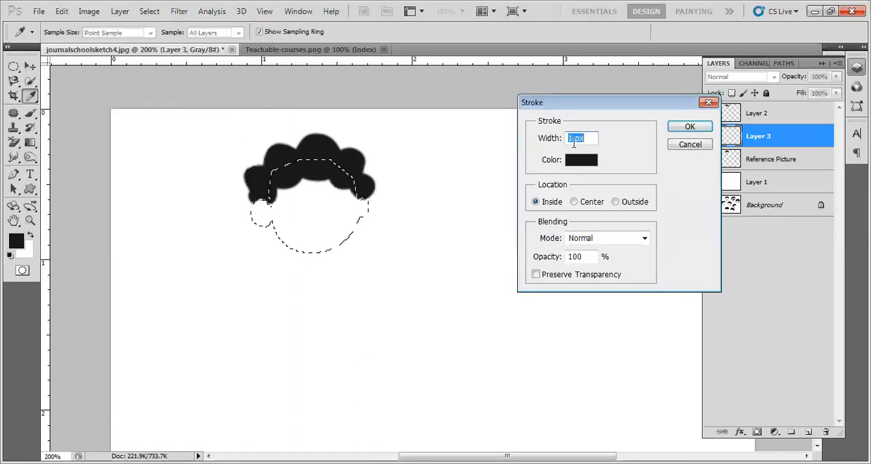
pyautogui.write('2')
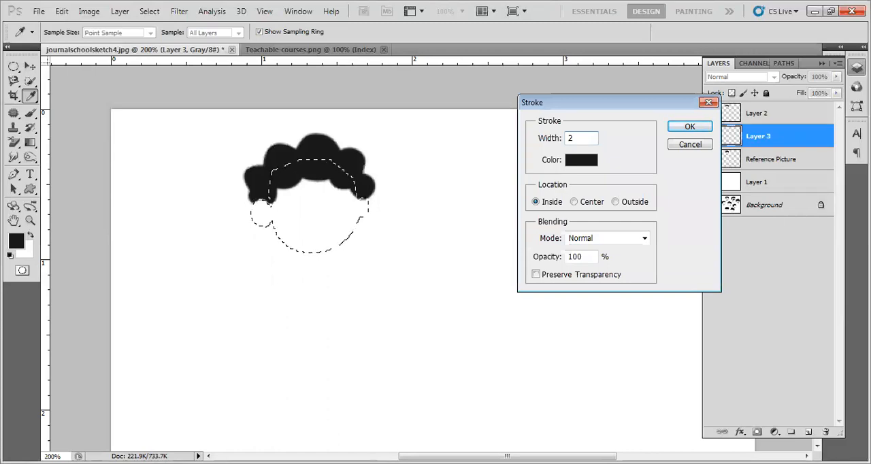
pyautogui.click(689, 126)
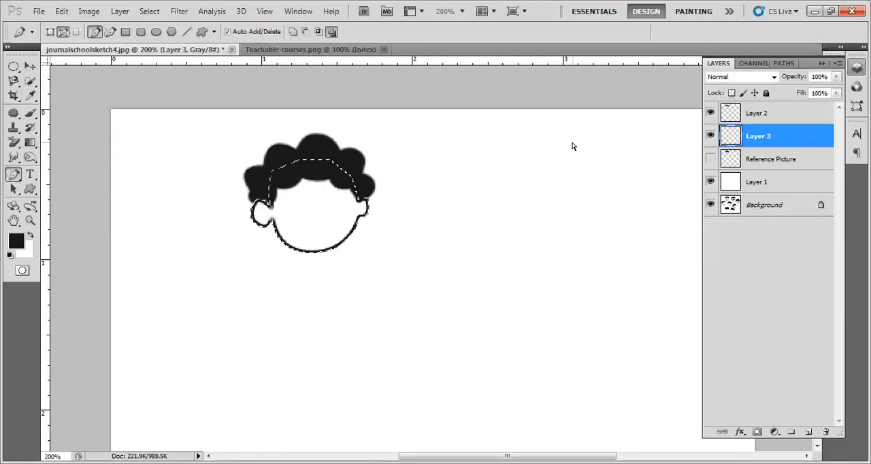
pyautogui.press('Ctrl+Shift+S')
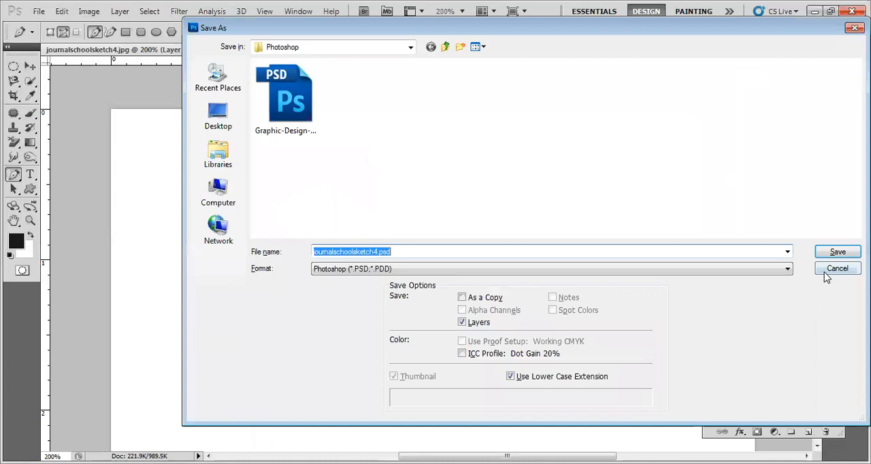
pyautogui.click(838, 268)
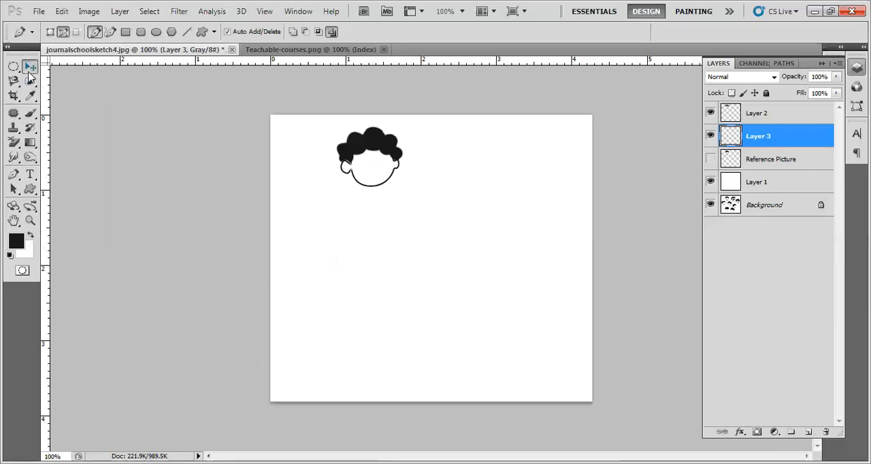
# - Pick the Move tool and make the Reference Picture layer visible again
pyautogui.click(28, 66)
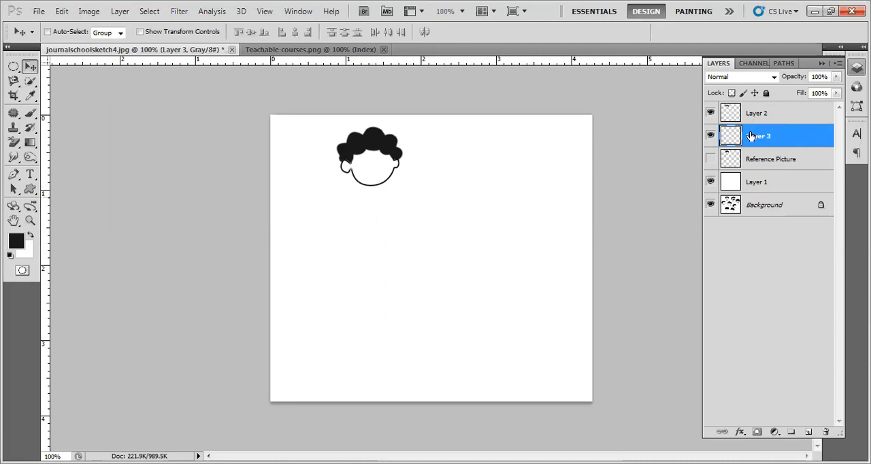
pyautogui.click(709, 159)
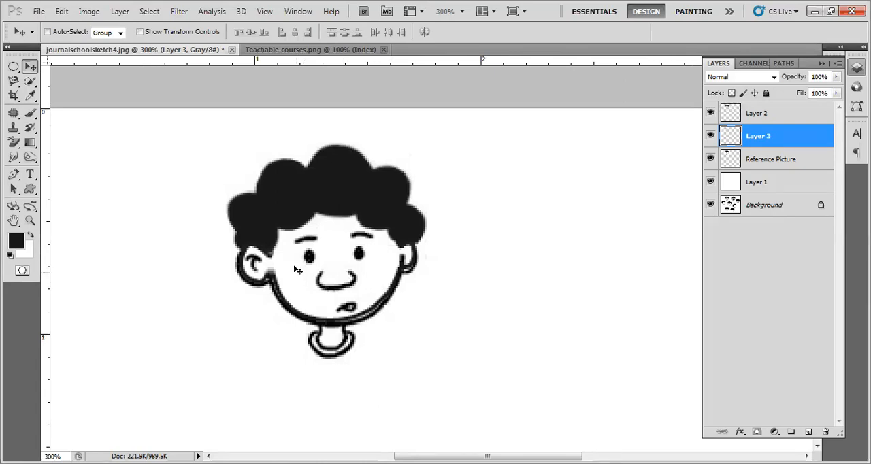
pyautogui.moveTo(74, 129)
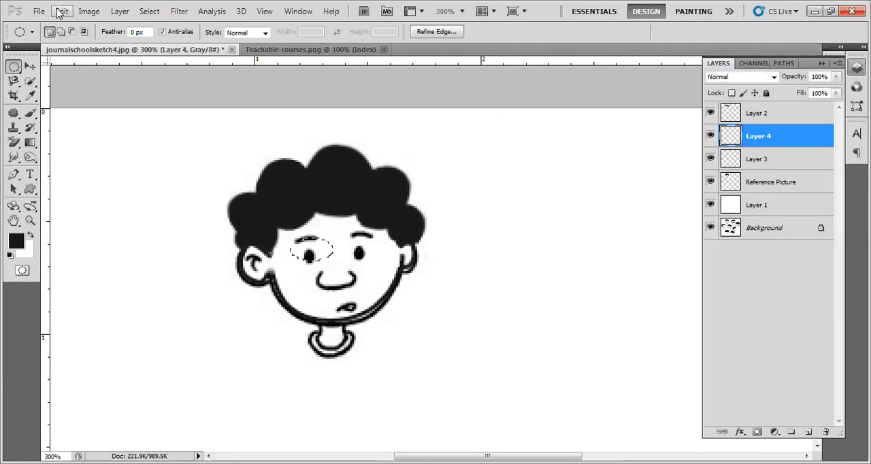
# - Stroke the eyebrow oval at 2 px, then select and erase its lower part
pyautogui.click(64, 10)
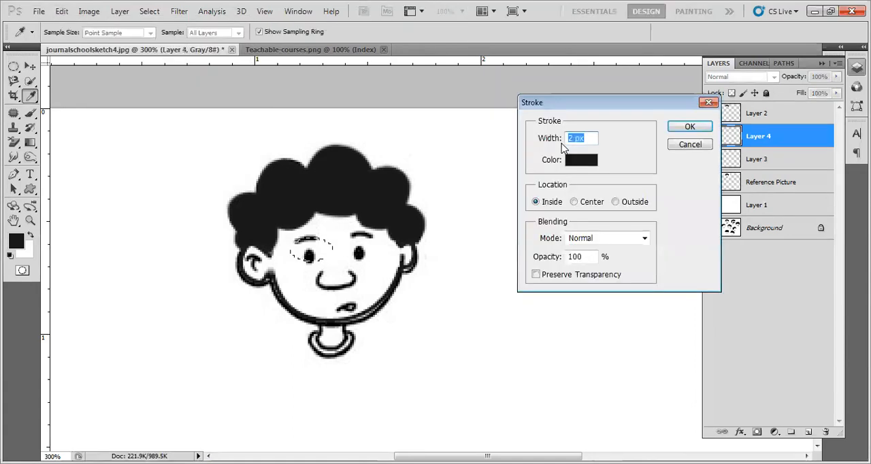
pyautogui.click(689, 126)
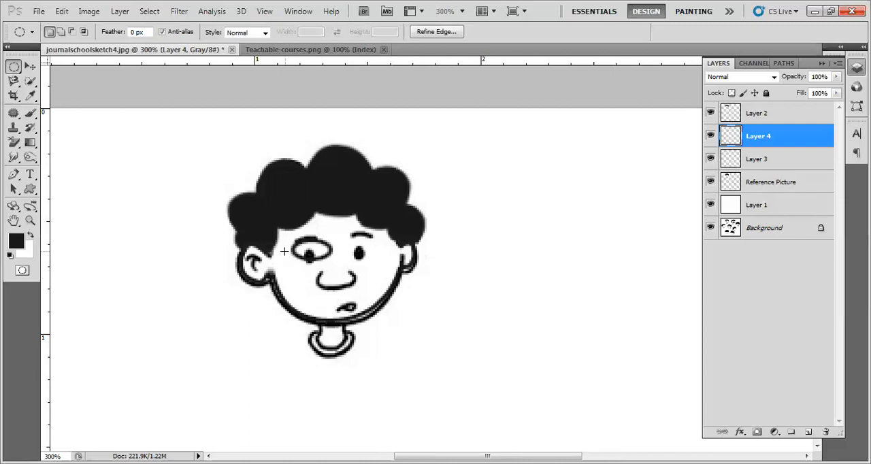
pyautogui.moveTo(99, 185)
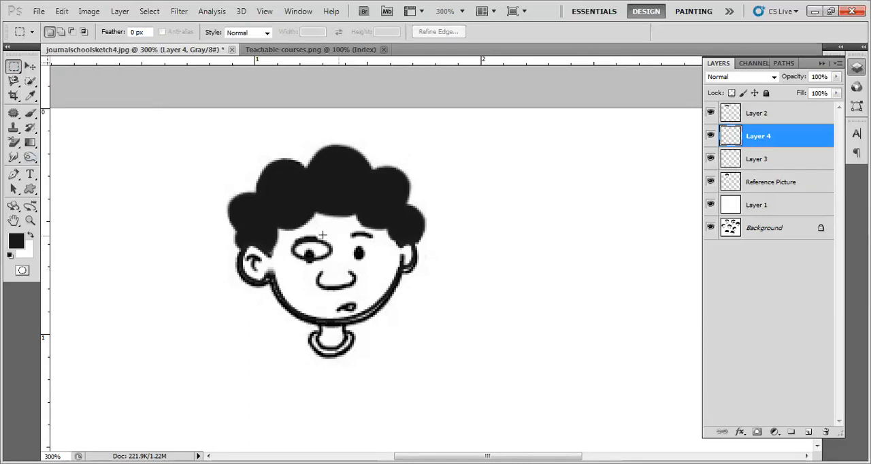
pyautogui.moveTo(322, 236); pyautogui.dragTo(360, 286)
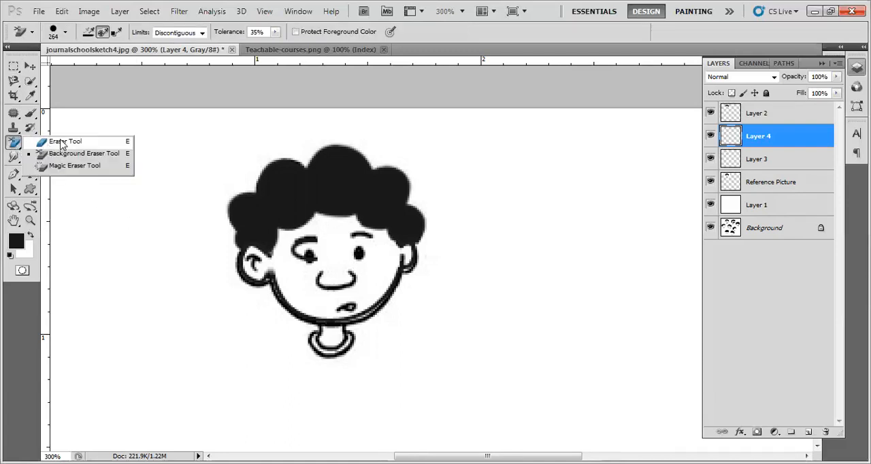
pyautogui.click(68, 143)
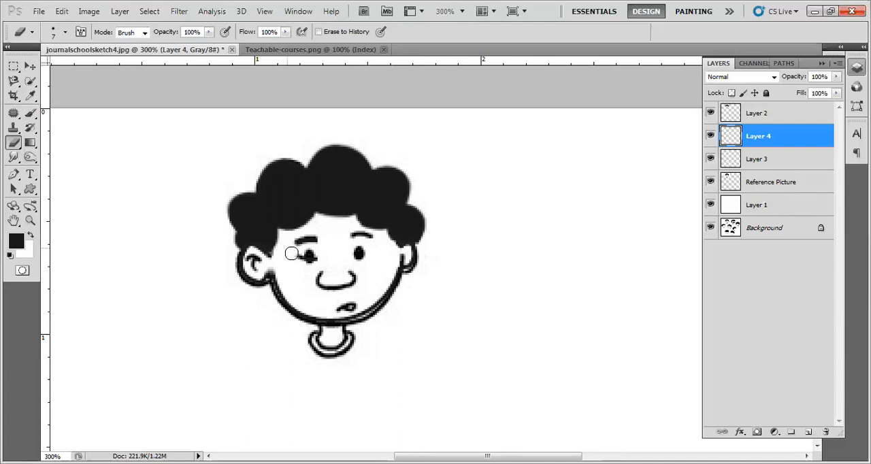
pyautogui.moveTo(319, 252)
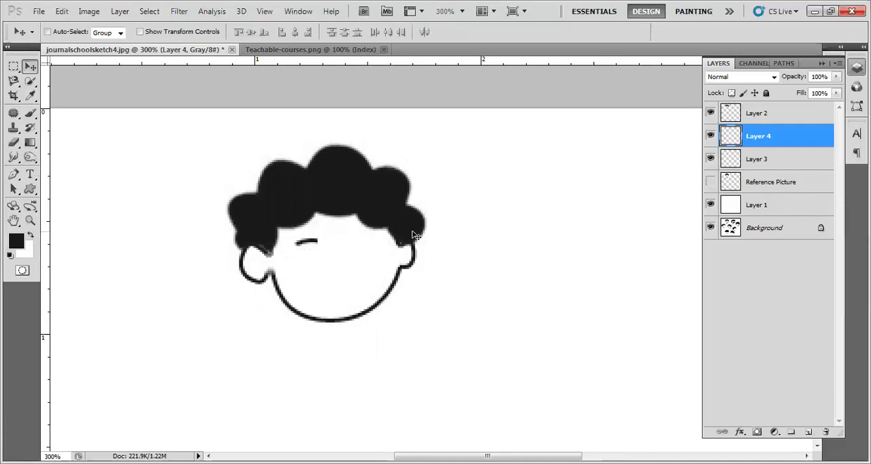
pyautogui.moveTo(788, 159)
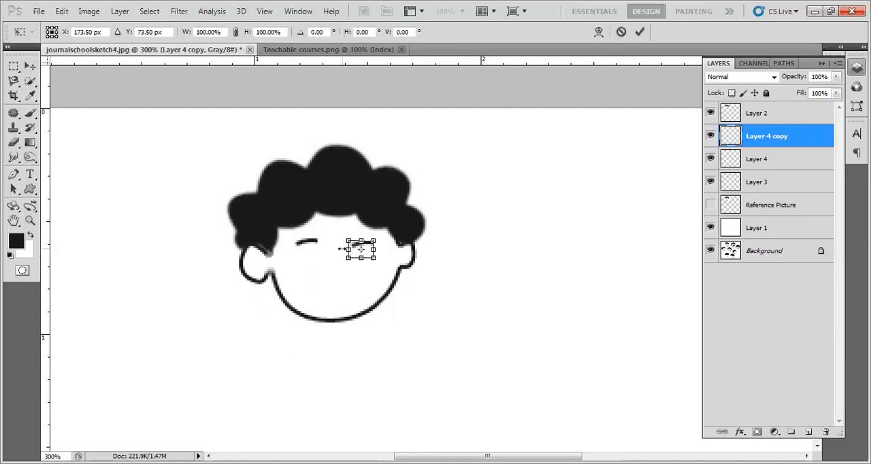
# - Drag the copied eyebrow on Layer 4 copy over the right eye
pyautogui.moveTo(360, 248); pyautogui.dragTo(384, 248)
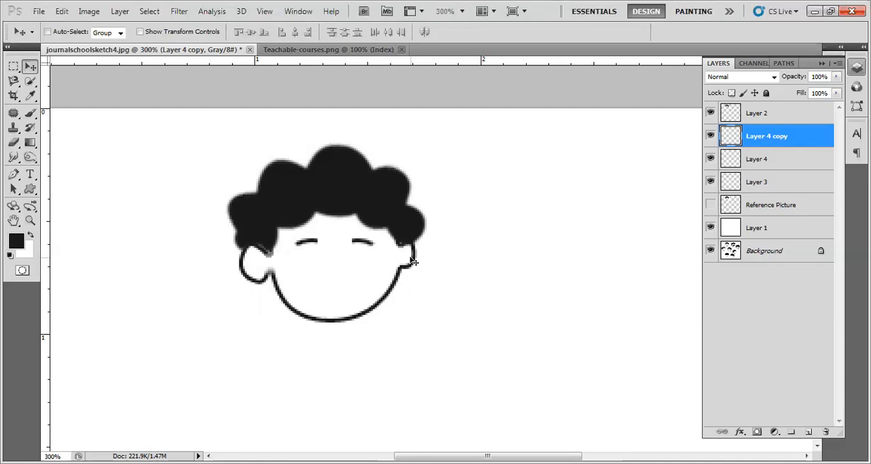
pyautogui.moveTo(379, 262)
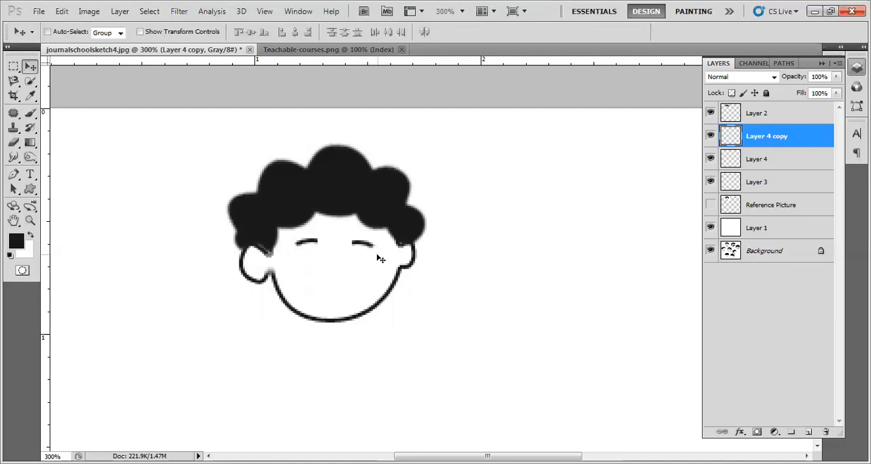
pyautogui.moveTo(672, 161)
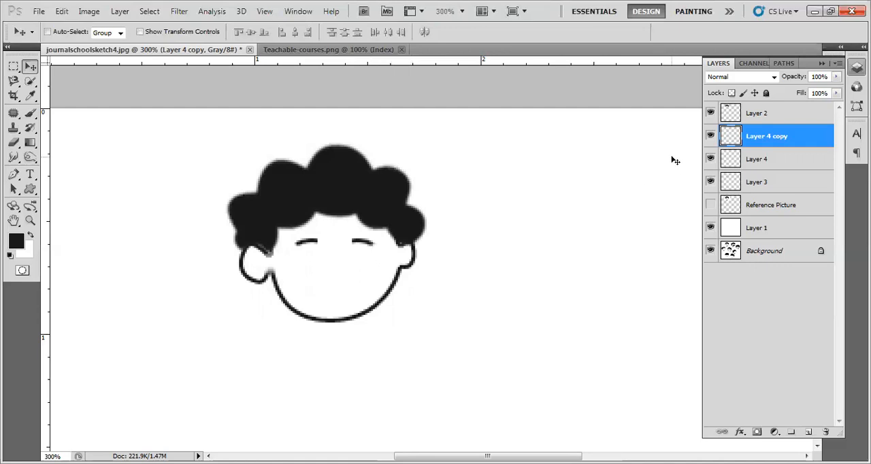
# - Show Reference Picture again and switch to the Elliptical Marquee Tool
pyautogui.click(709, 204)
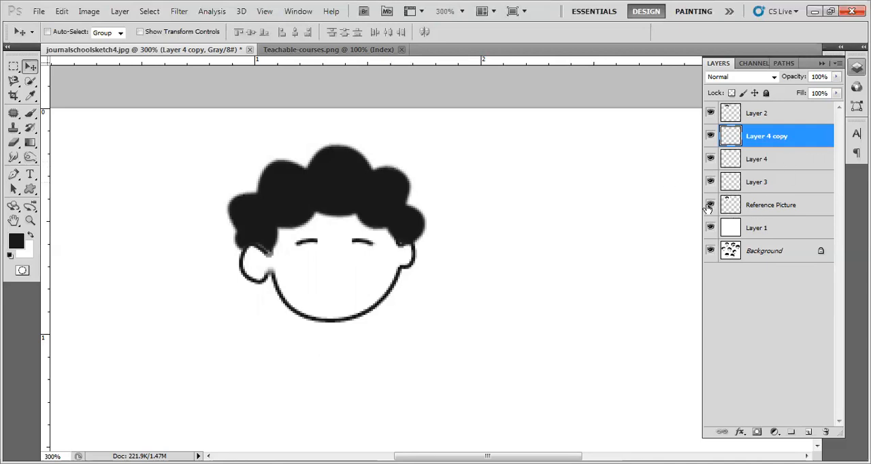
pyautogui.click(709, 205)
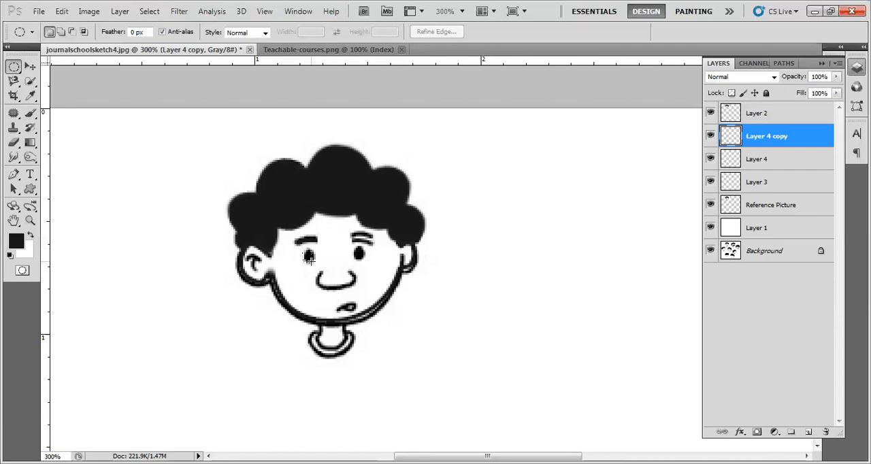
pyautogui.moveTo(654, 210)
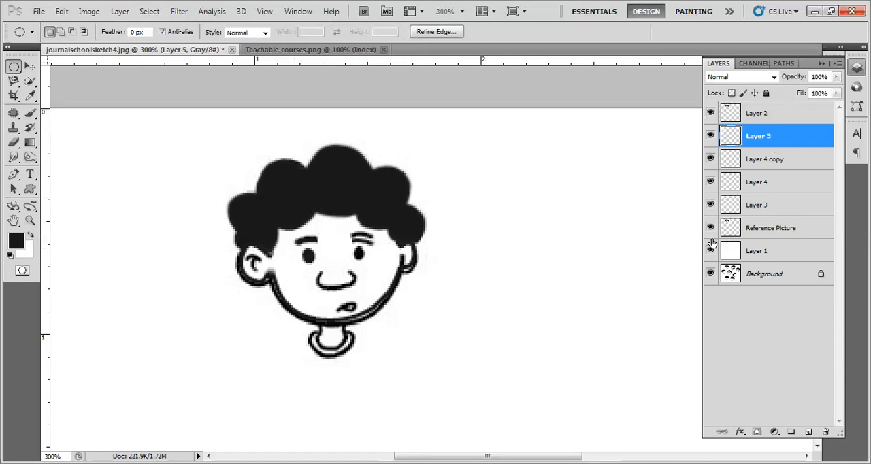
# - Hide the Reference Picture layer and switch to the Move tool
pyautogui.click(711, 228)
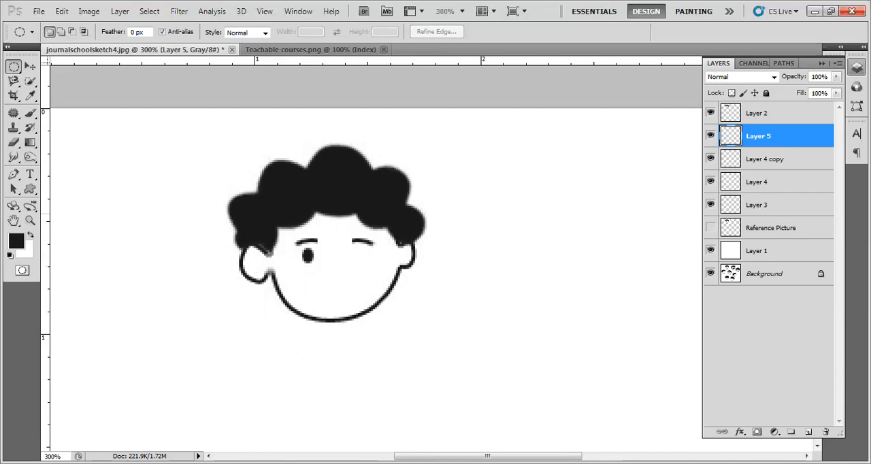
pyautogui.click(21, 66)
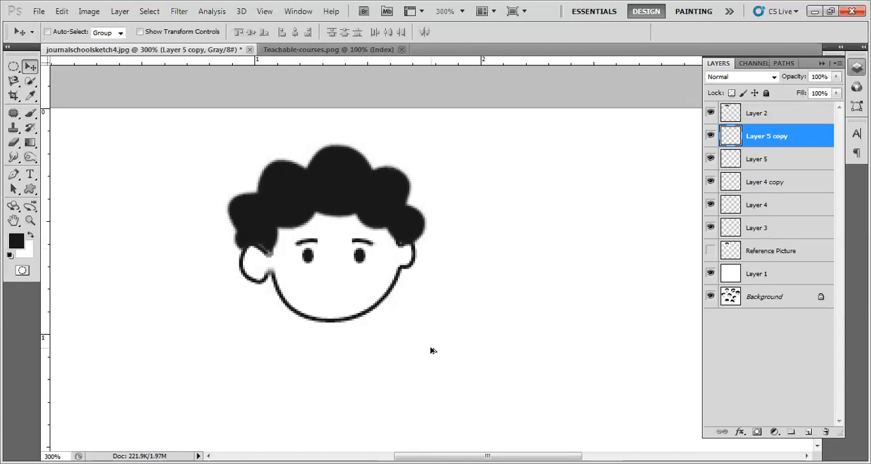
pyautogui.moveTo(432, 352)
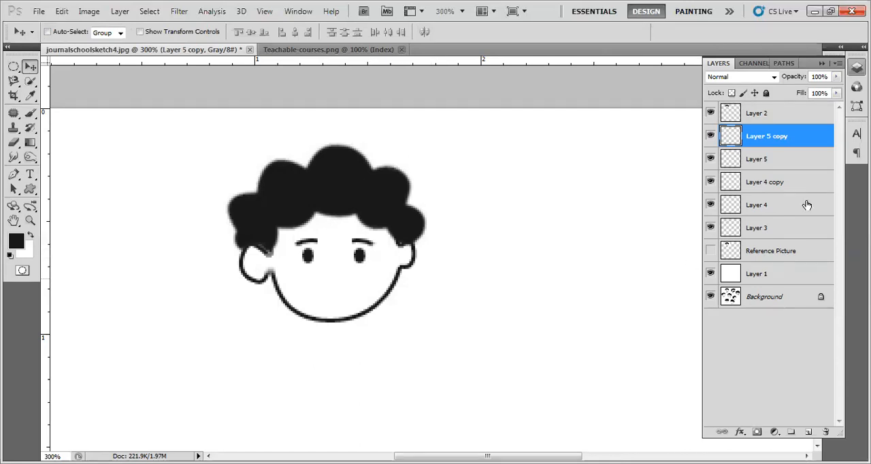
pyautogui.moveTo(787, 199)
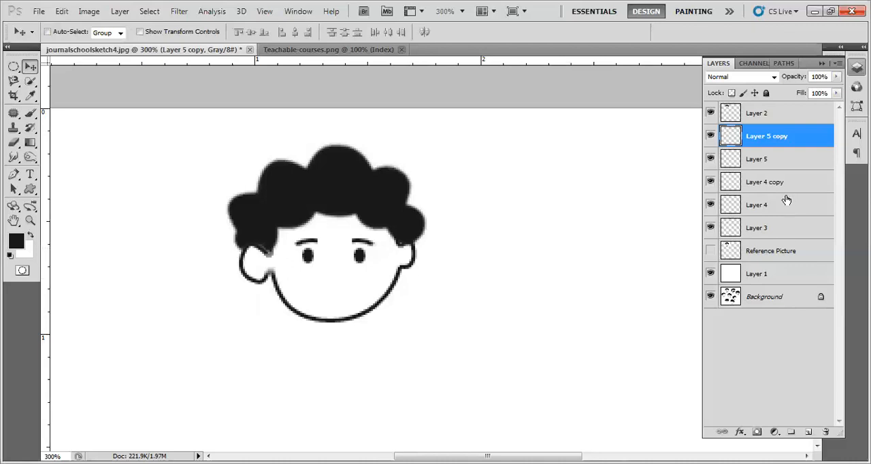
pyautogui.moveTo(437, 379)
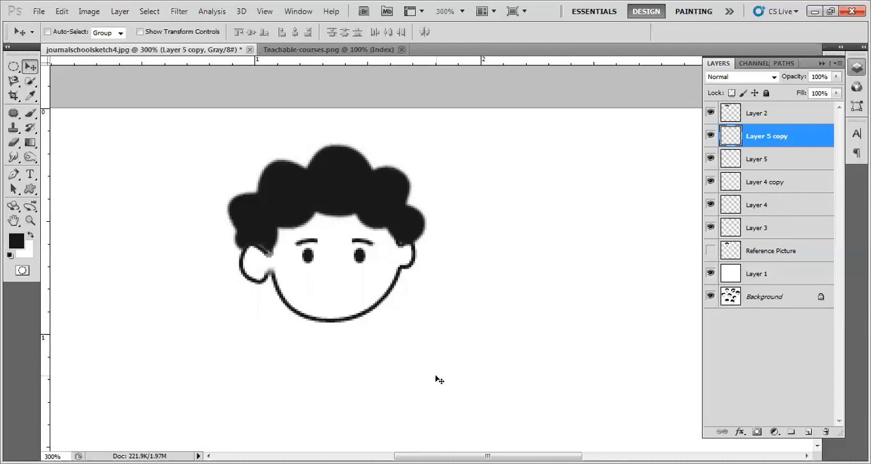